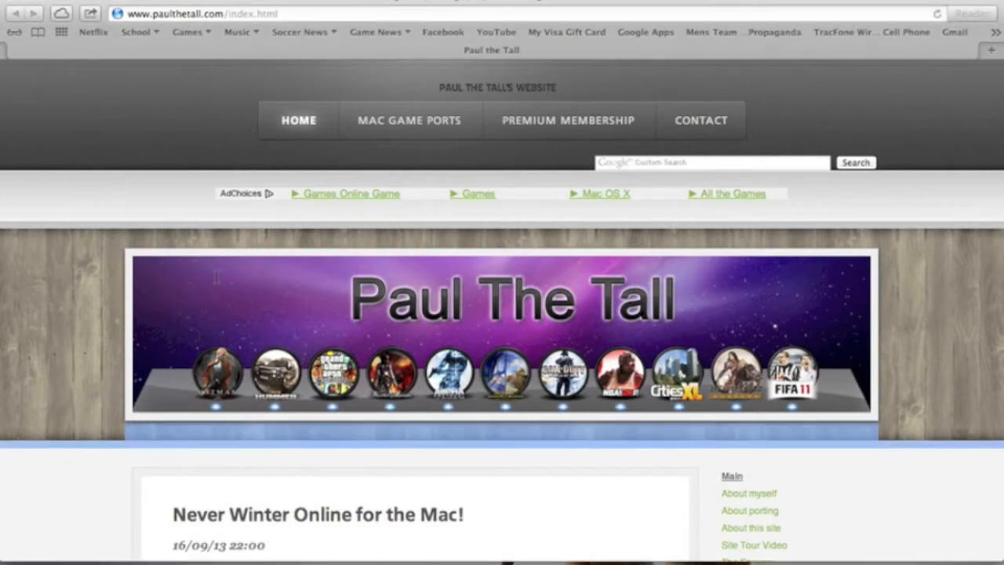
mouse_move(112, 317)
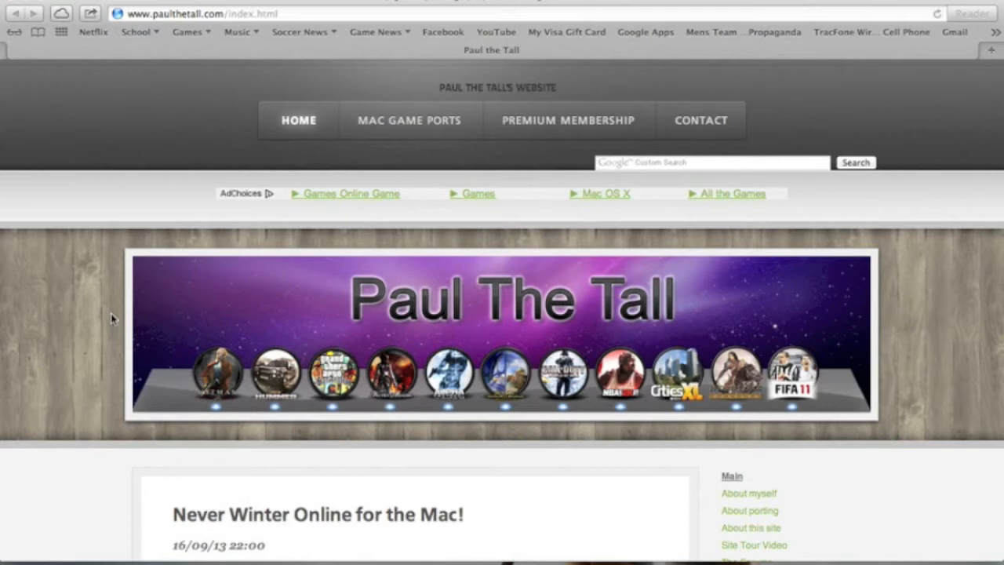
mouse_move(332, 312)
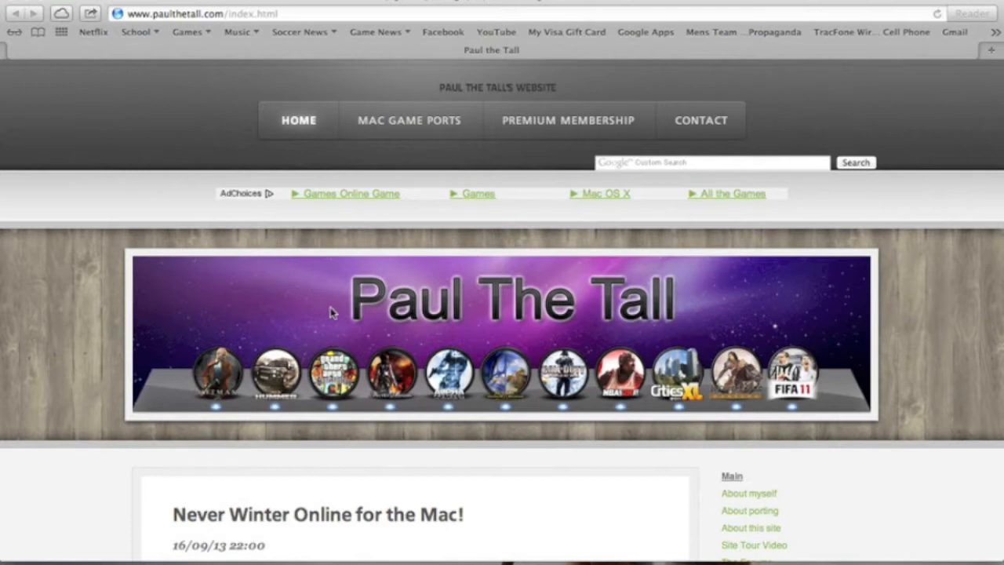
Scroll the PaulTheTall.com page and open its Mac Game Ports section.
scroll(down, 3)
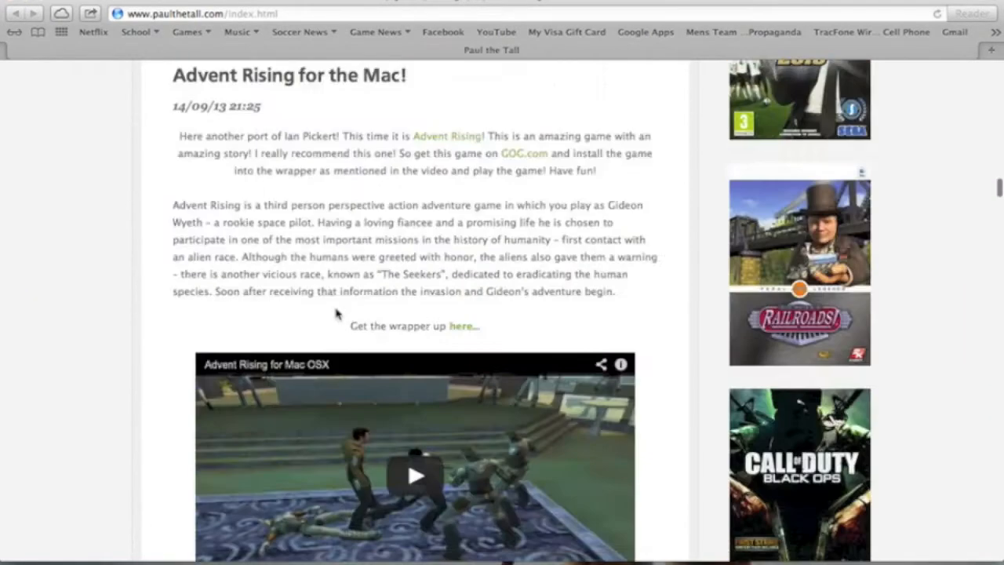
scroll(down, 3)
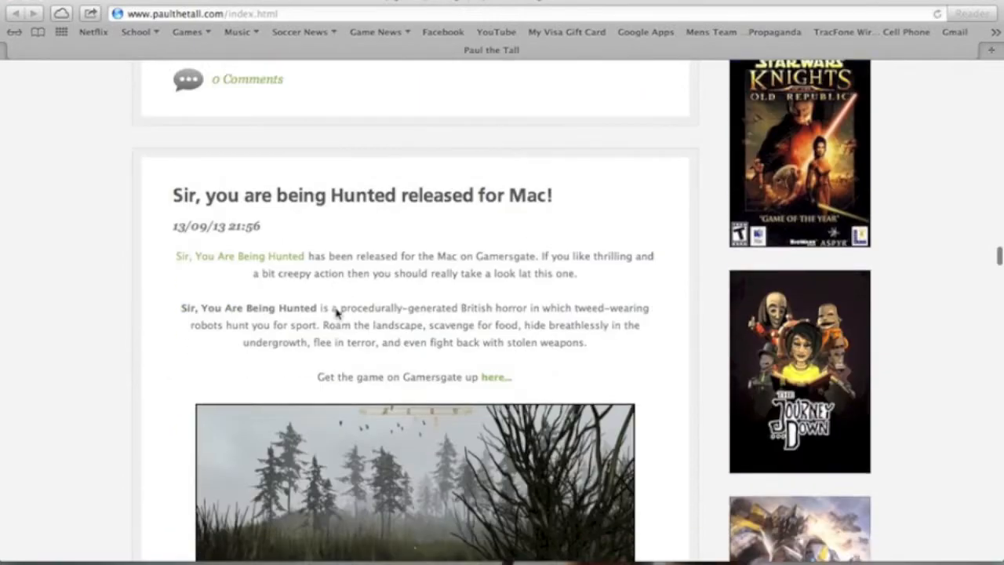
scroll(down, 3)
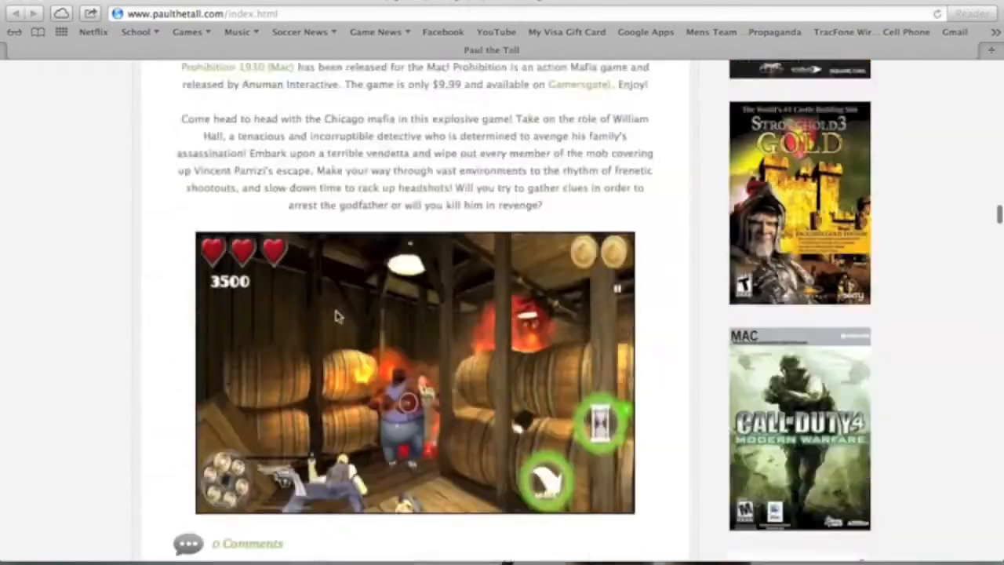
scroll(down, 3)
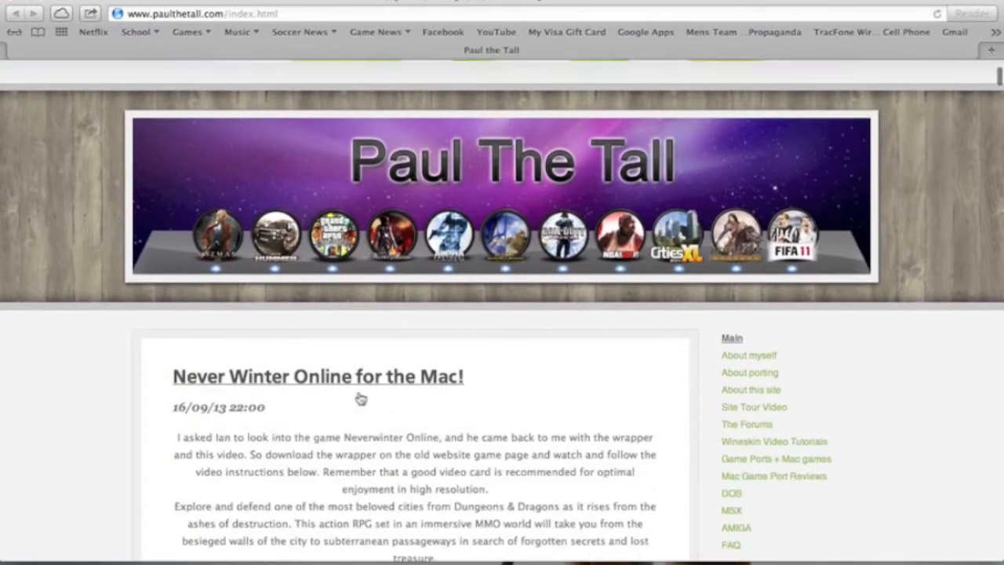
scroll(down, 3)
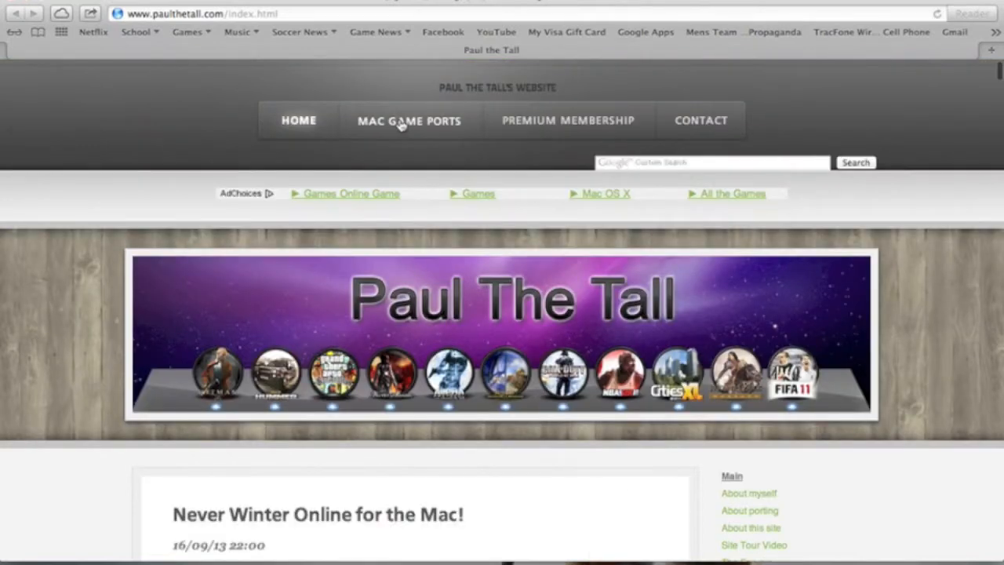
click(408, 120)
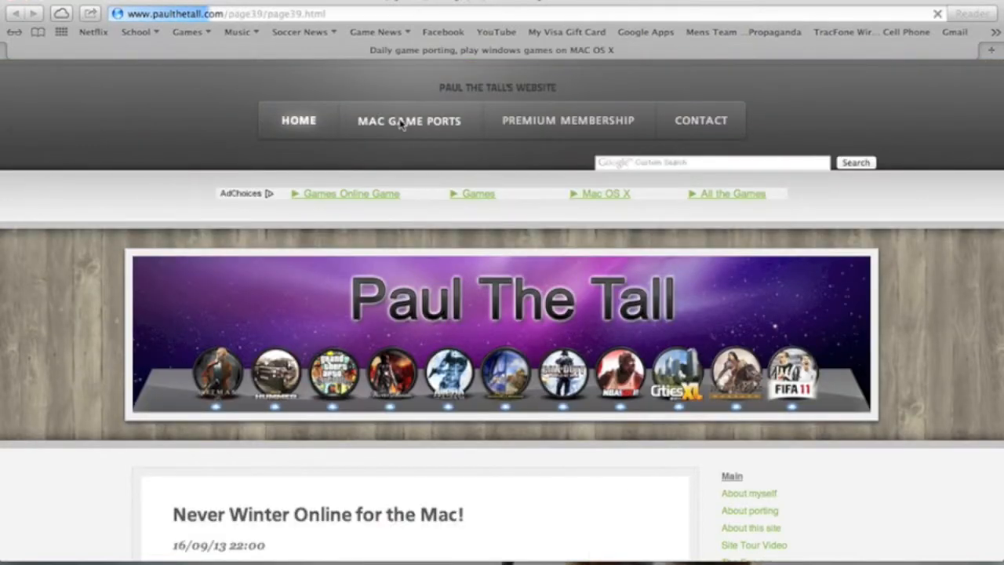
click(407, 120)
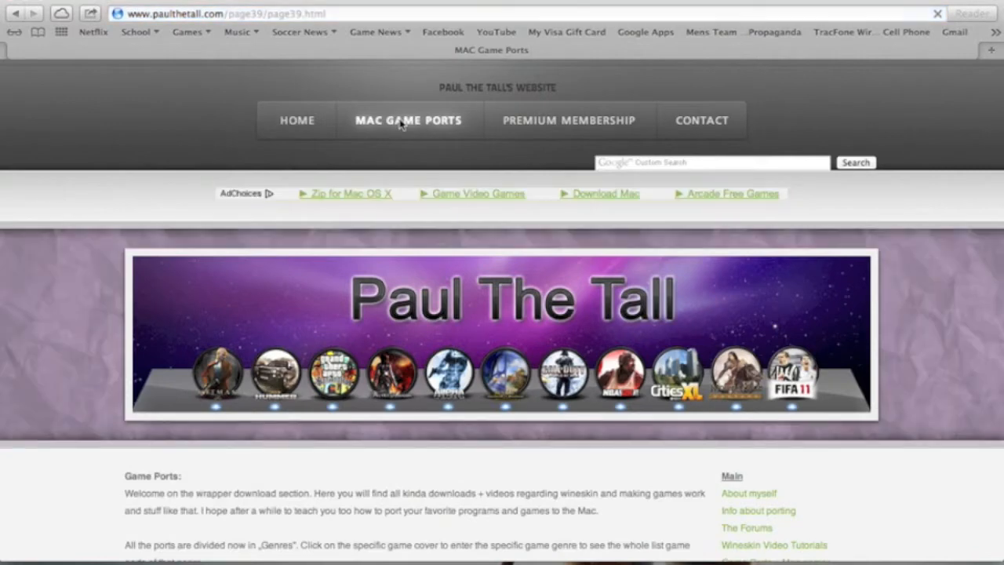
scroll(down, 3)
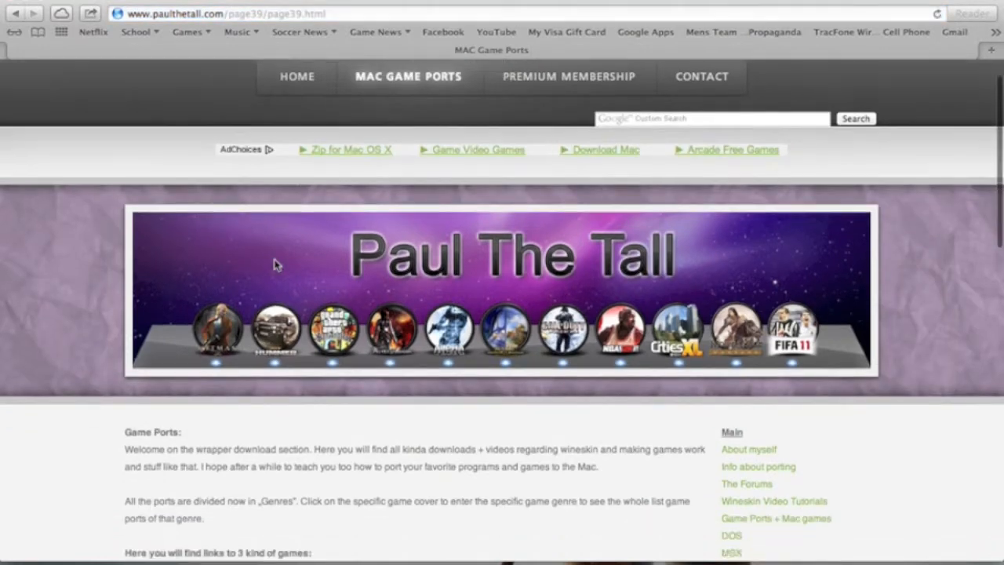
scroll(down, 3)
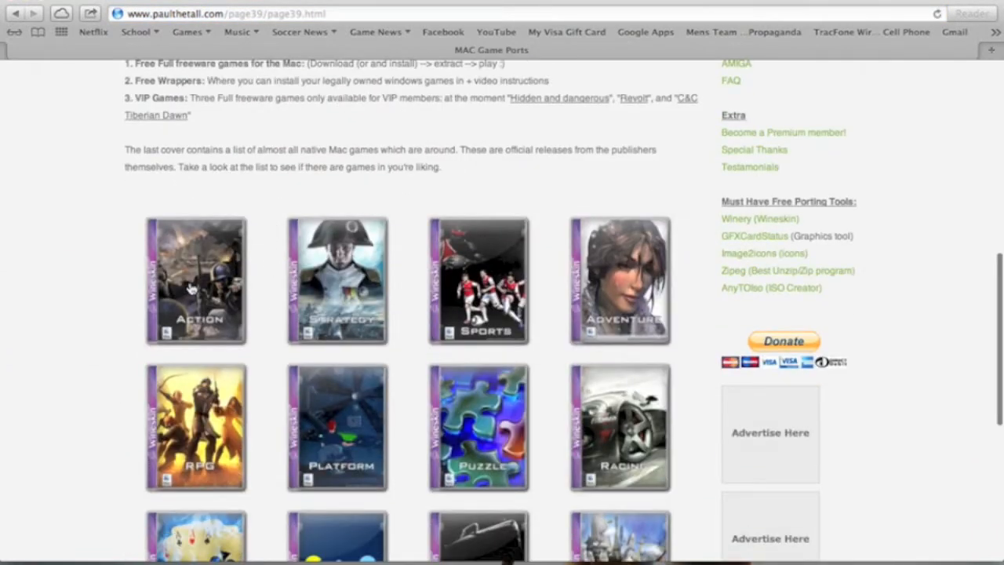
Open the Action genre cover and scroll through the Action Games list.
click(196, 280)
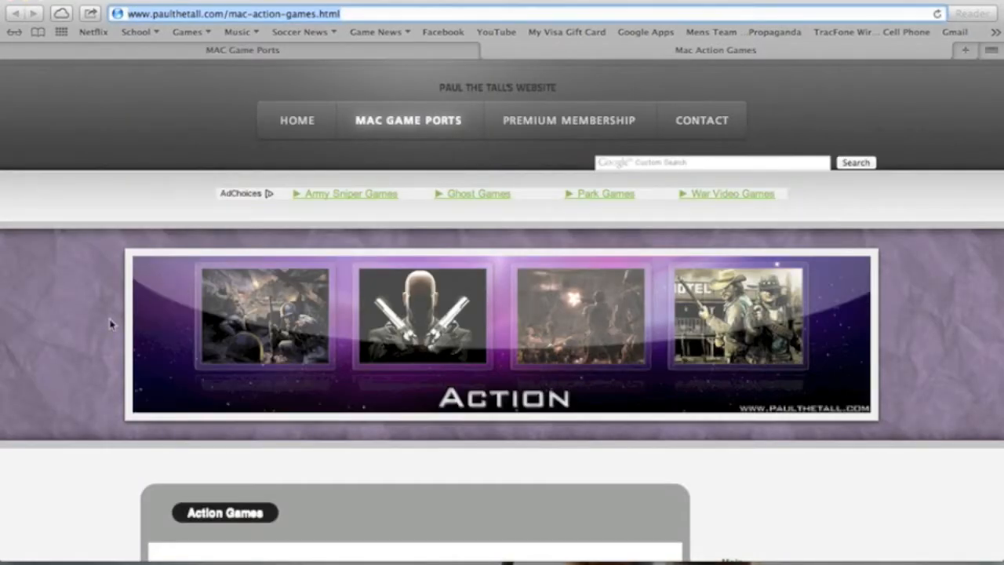
scroll(down, 3)
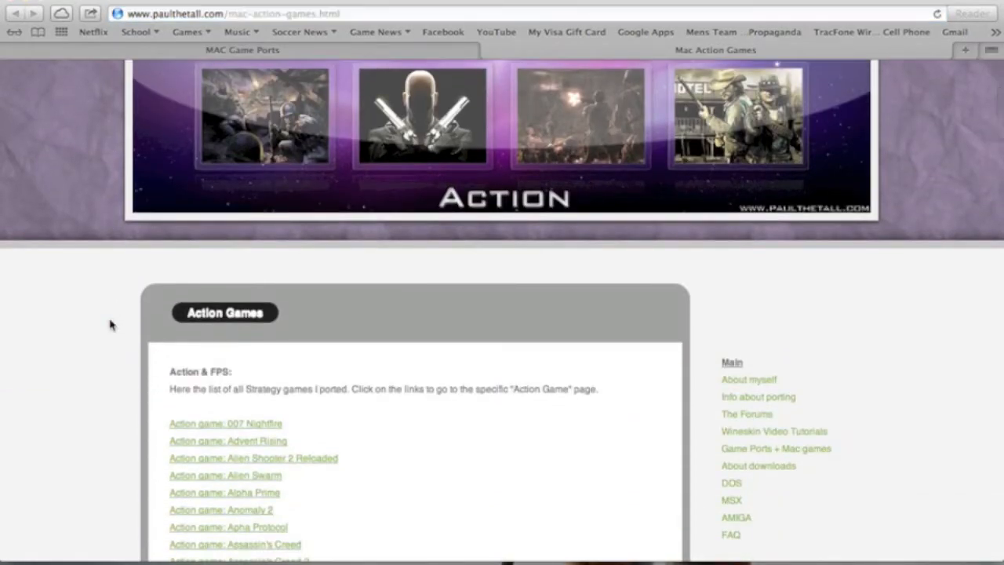
scroll(down, 3)
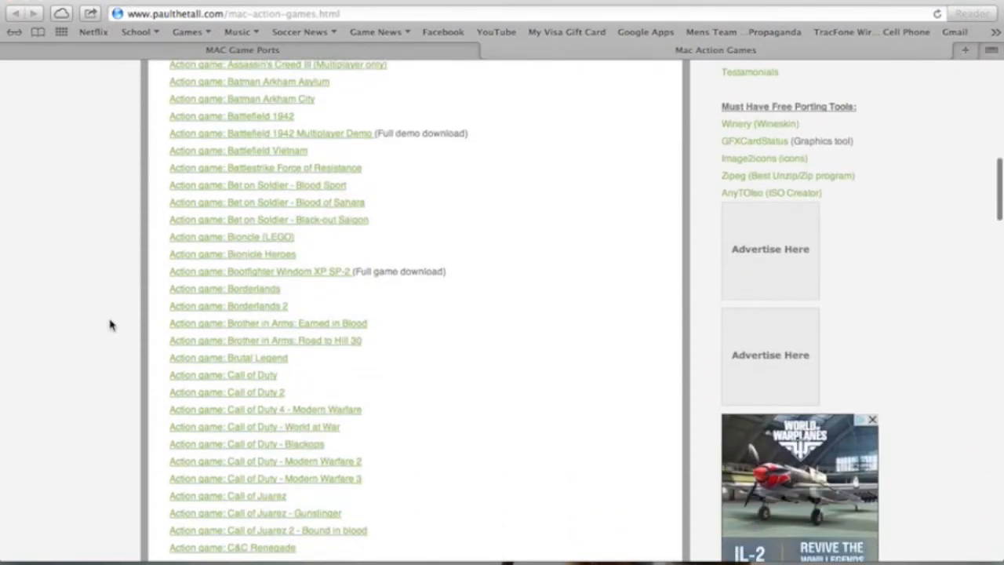
scroll(down, 3)
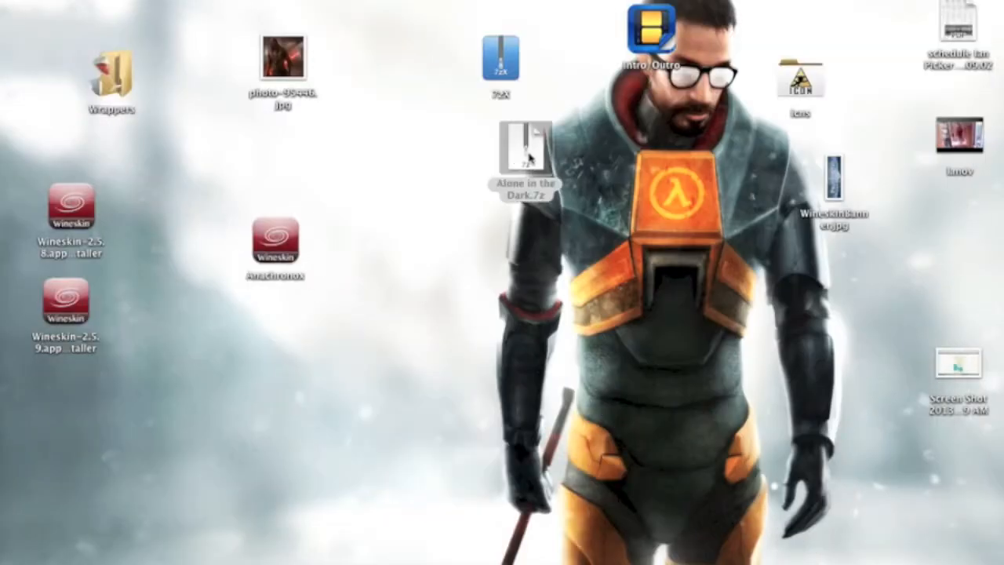
Drag the Alone in the Dark.7z archive to a new spot on the desktop.
drag(524, 153, 512, 291)
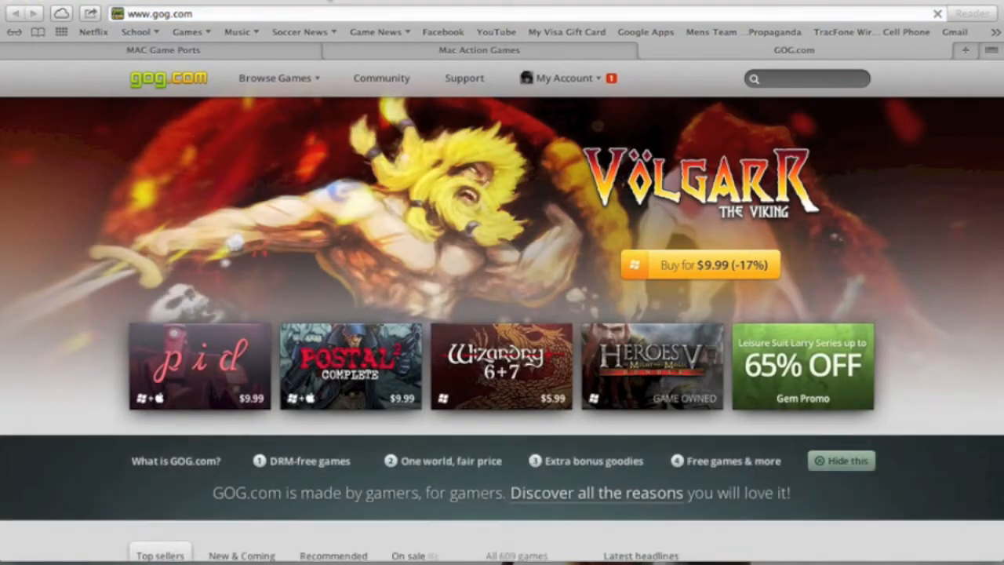
Search GOG.com for 'al', open The New Nightmare's owned page, and scroll down it.
text(alone)
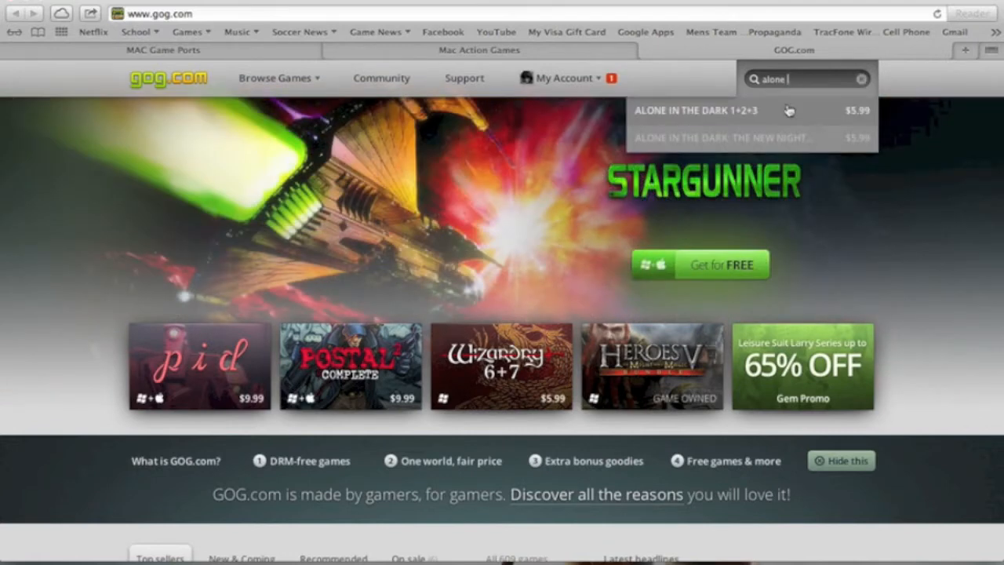
click(721, 137)
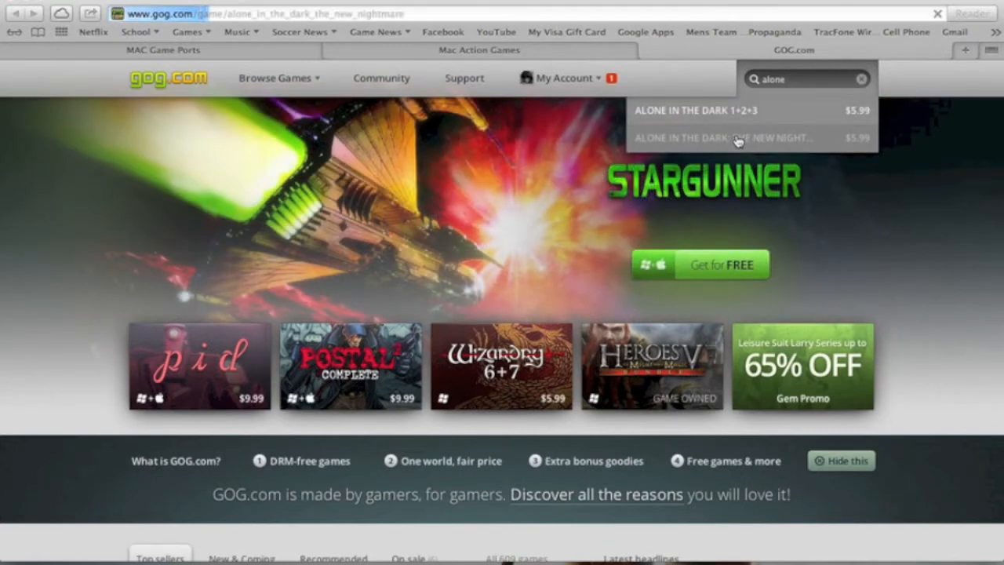
click(722, 137)
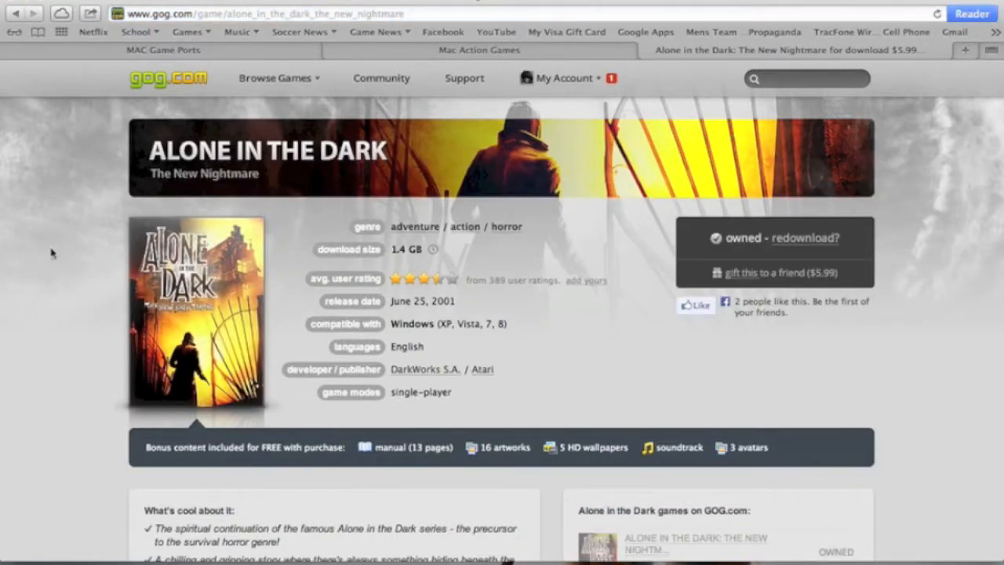
mouse_move(781, 229)
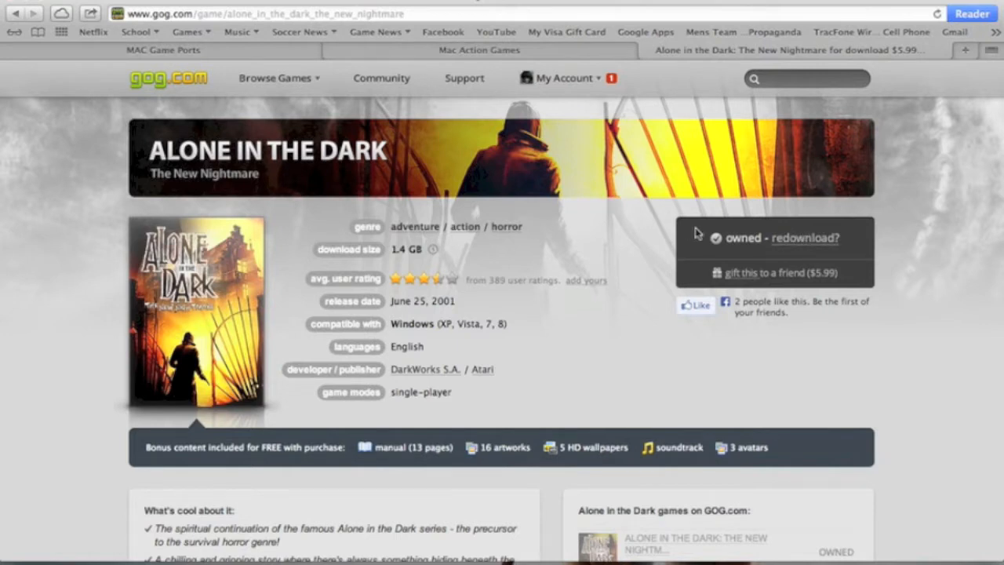
mouse_move(601, 4)
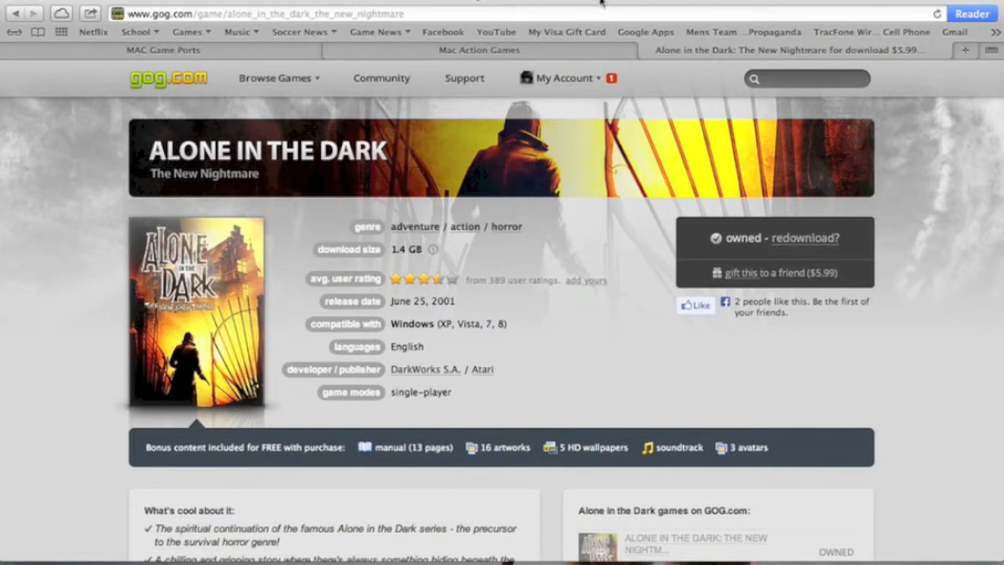
mouse_move(584, 132)
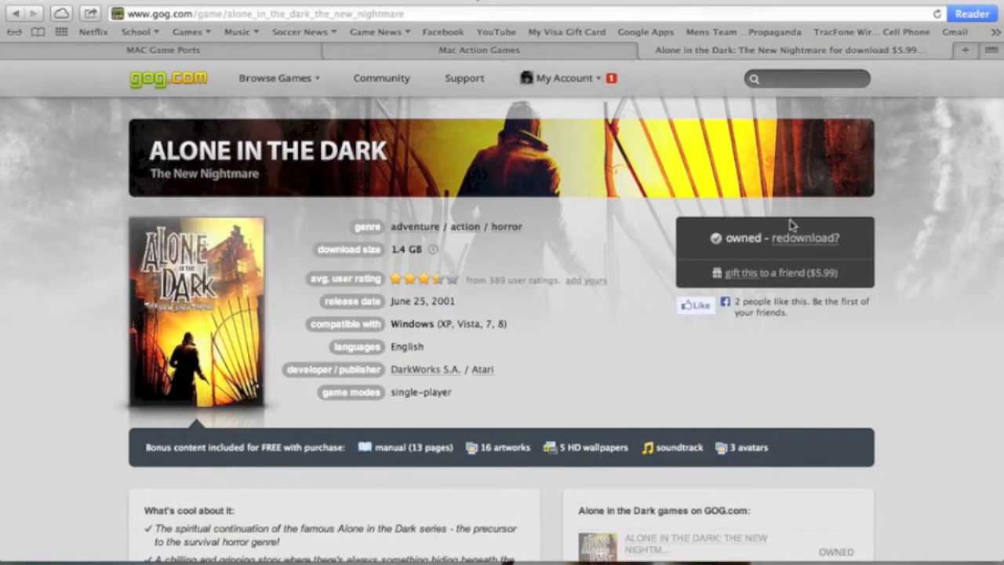
mouse_move(584, 142)
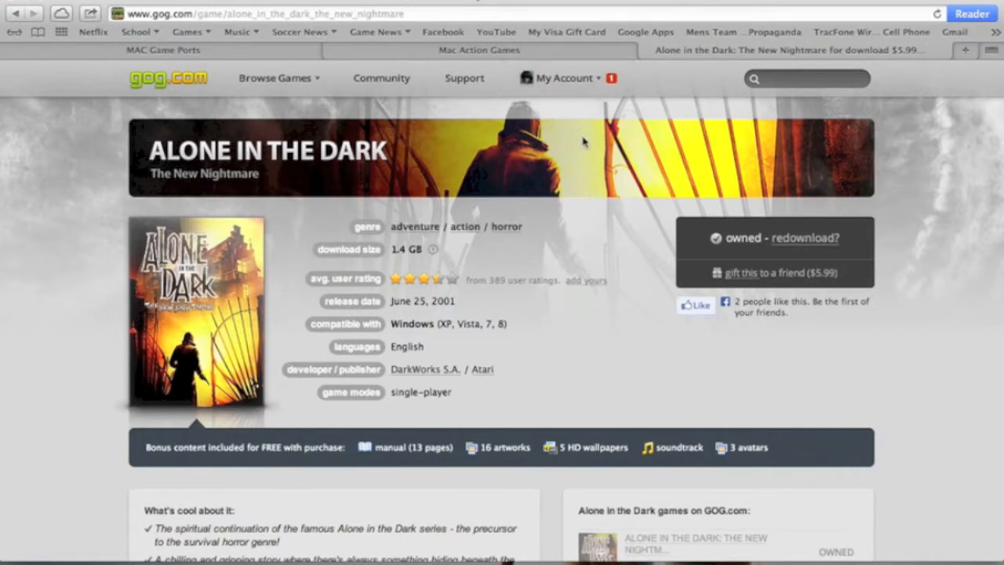
mouse_move(803, 247)
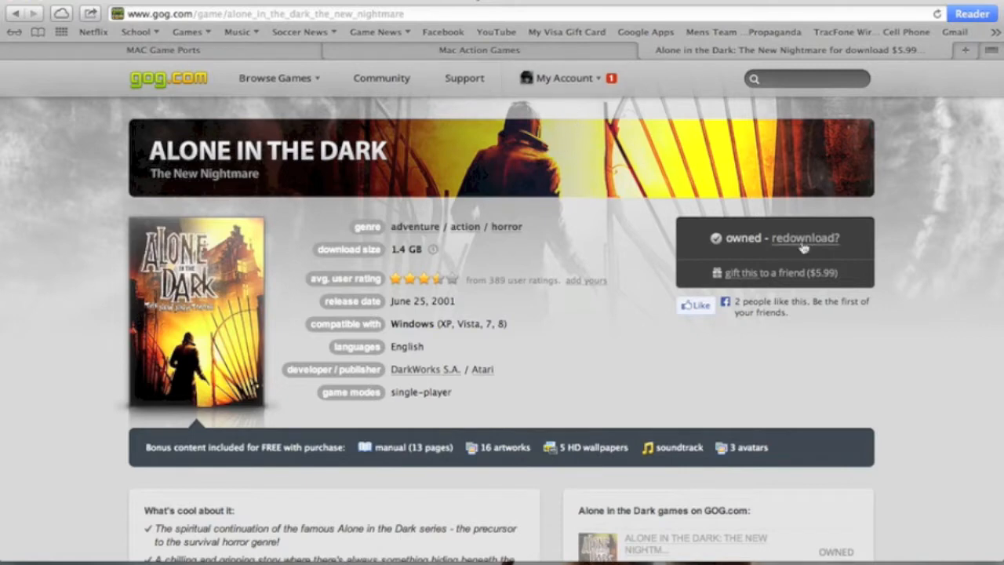
scroll(down, 3)
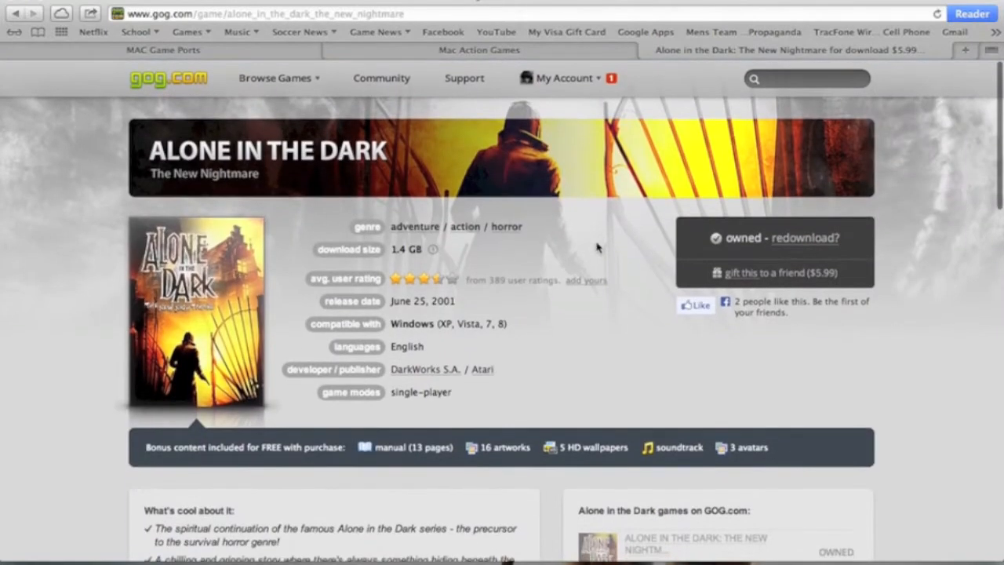
scroll(down, 3)
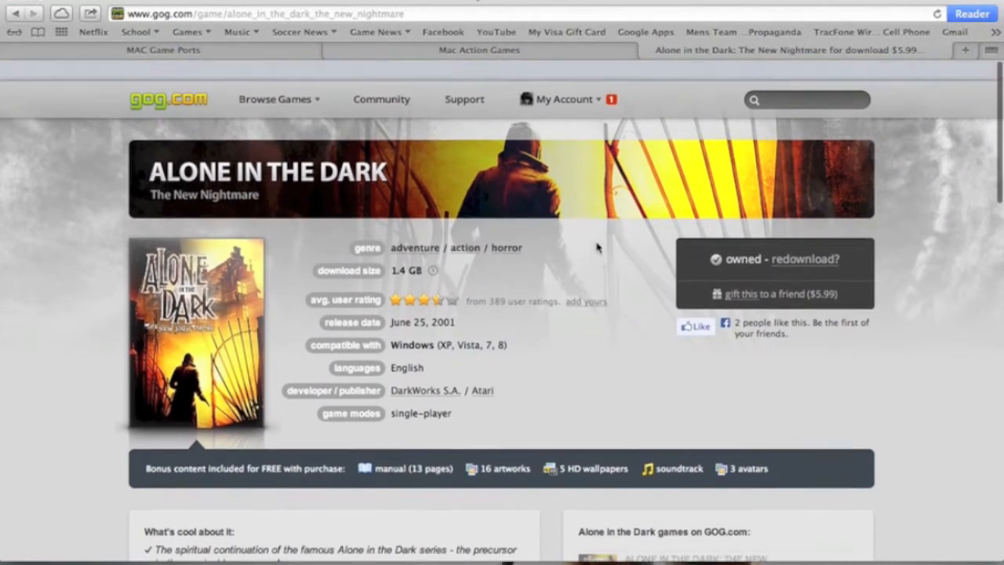
scroll(down, 3)
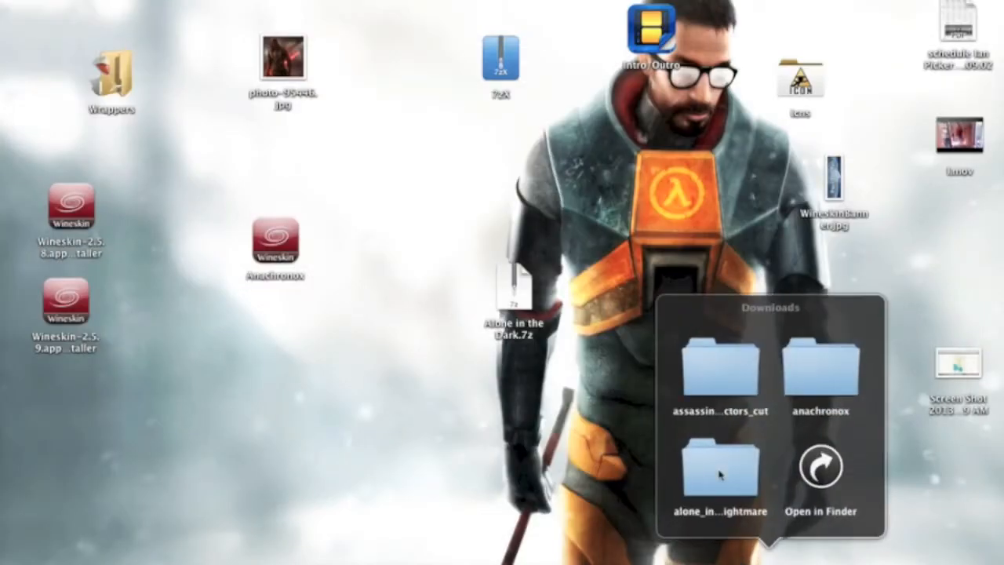
Extract the desktop's Alone in the Dark.7z archive into the Alone in the Dark wrapper app.
double_click(713, 475)
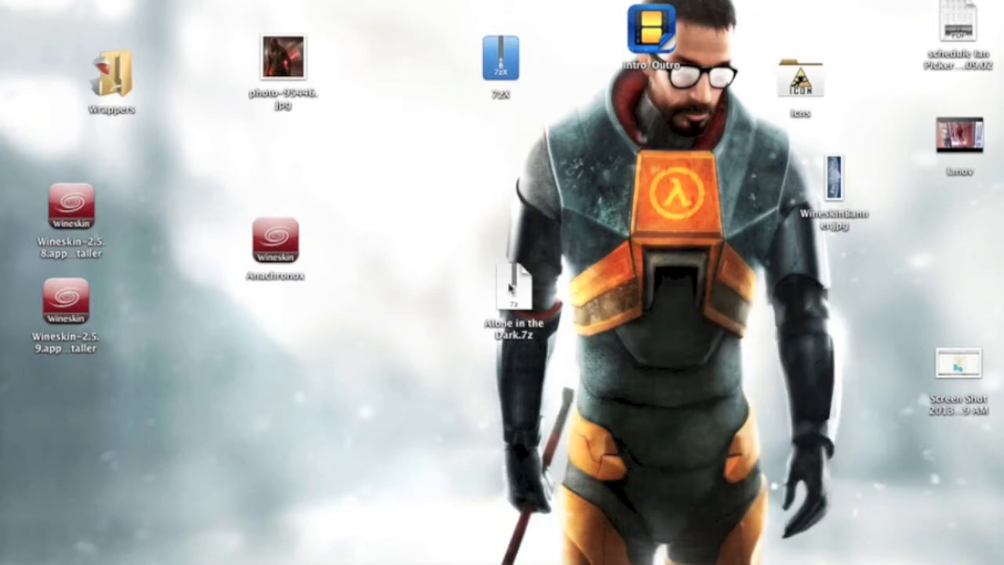
click(512, 290)
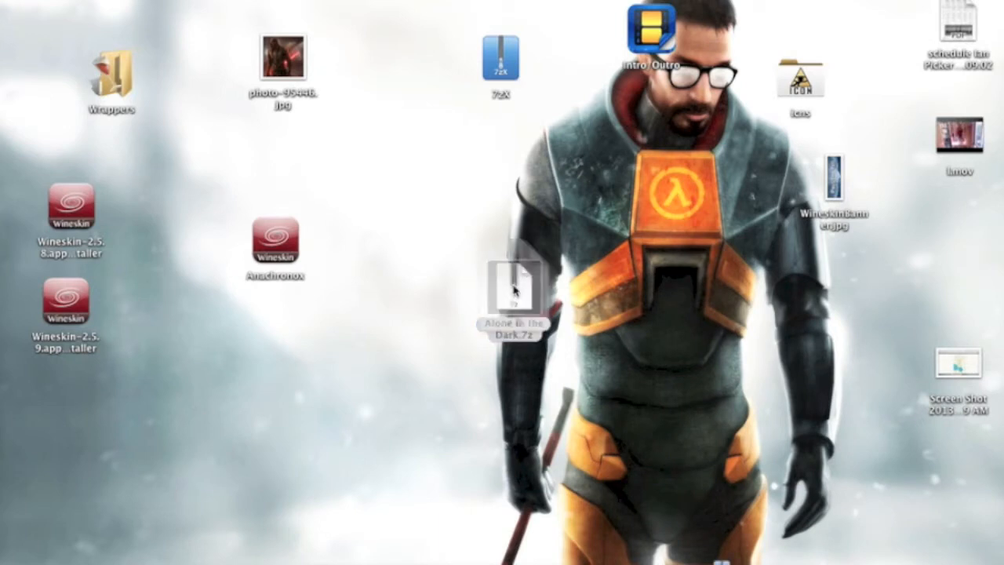
double_click(510, 290)
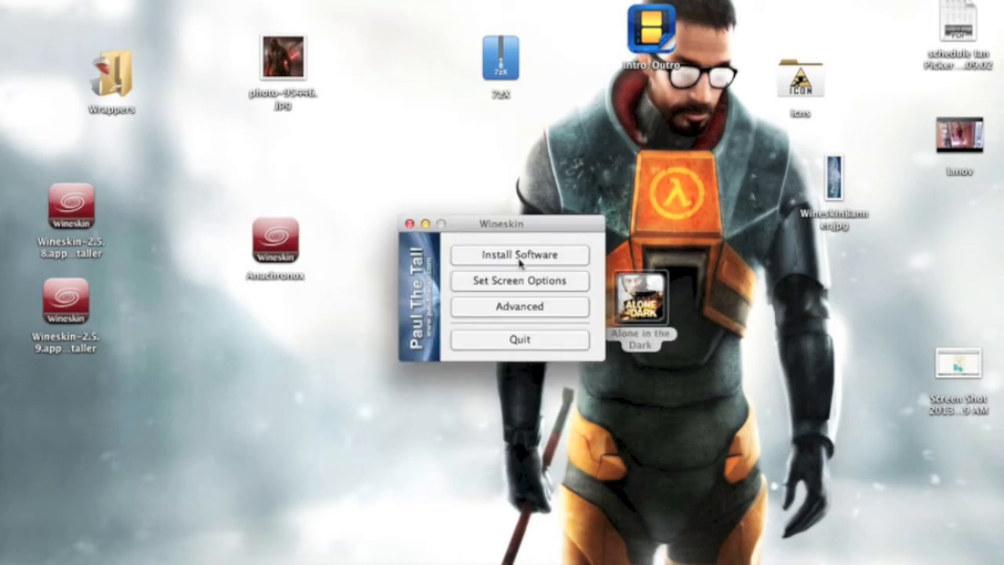
Choose the New Nightmare setup executable from Downloads, then dismiss the no-executables warning.
click(518, 254)
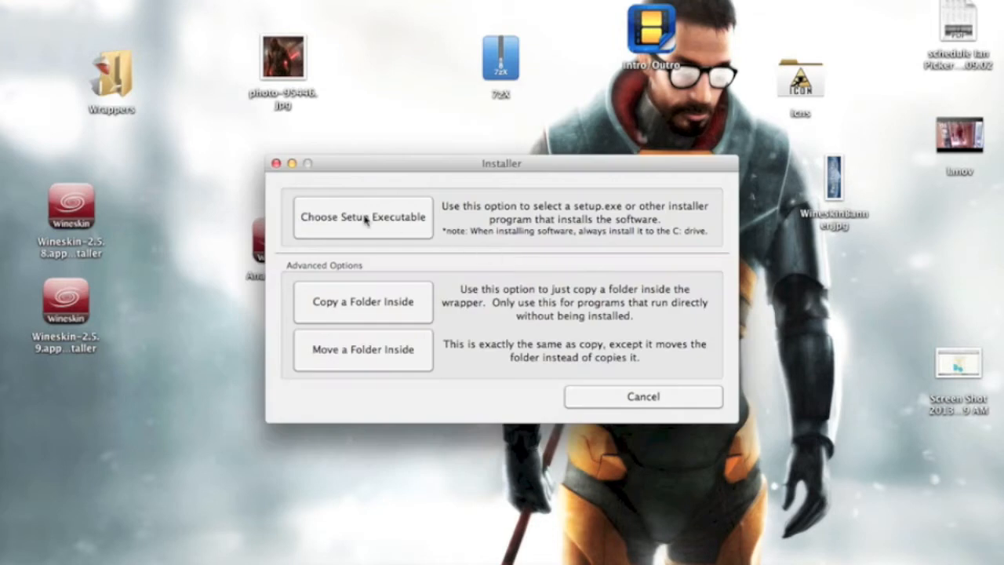
mouse_move(600, 397)
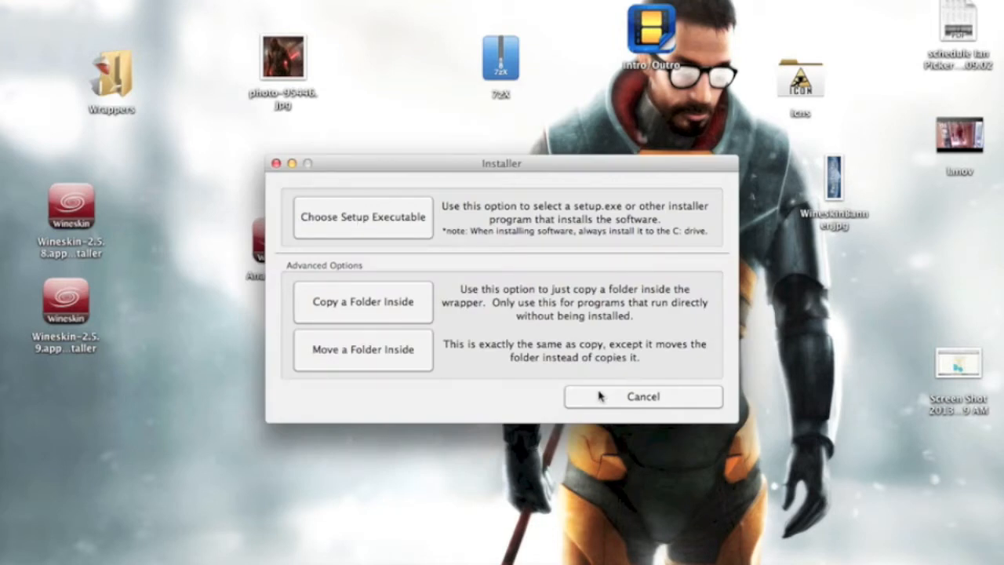
click(363, 217)
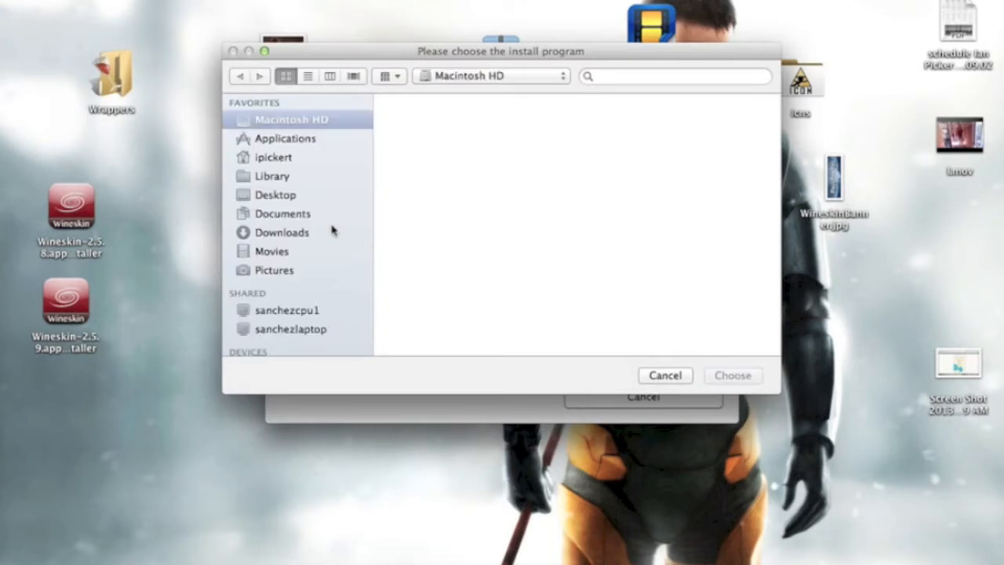
click(291, 119)
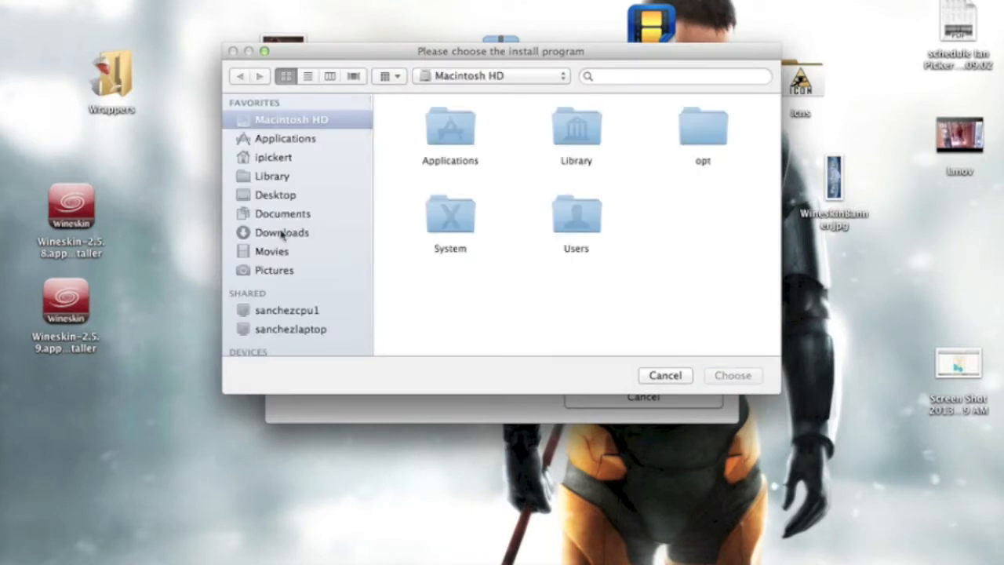
click(282, 232)
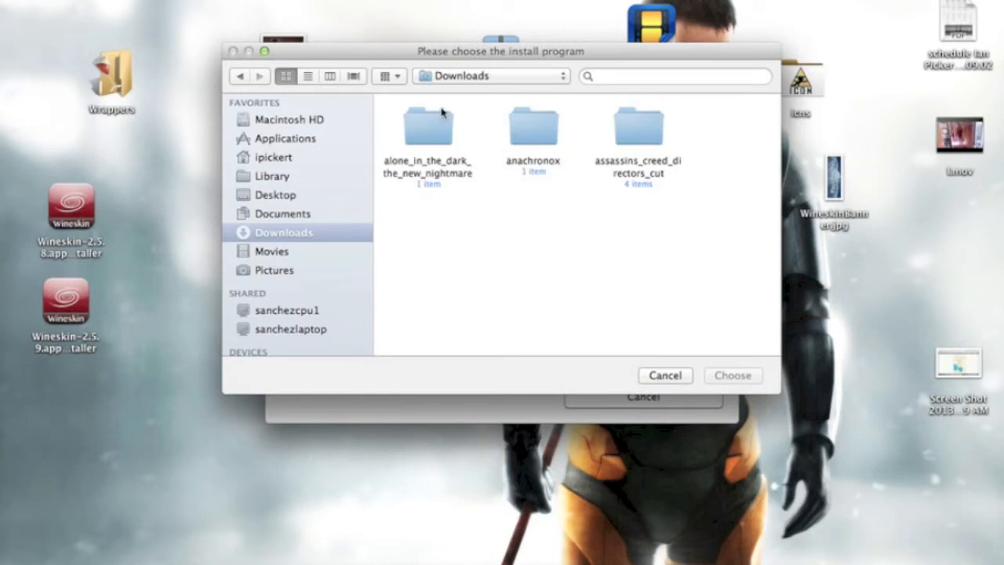
mouse_move(429, 140)
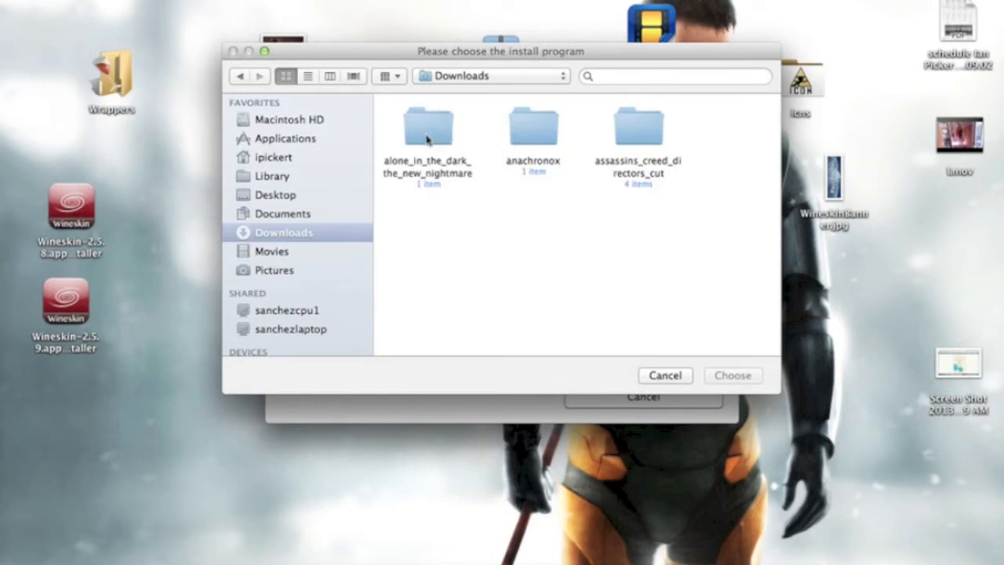
double_click(428, 126)
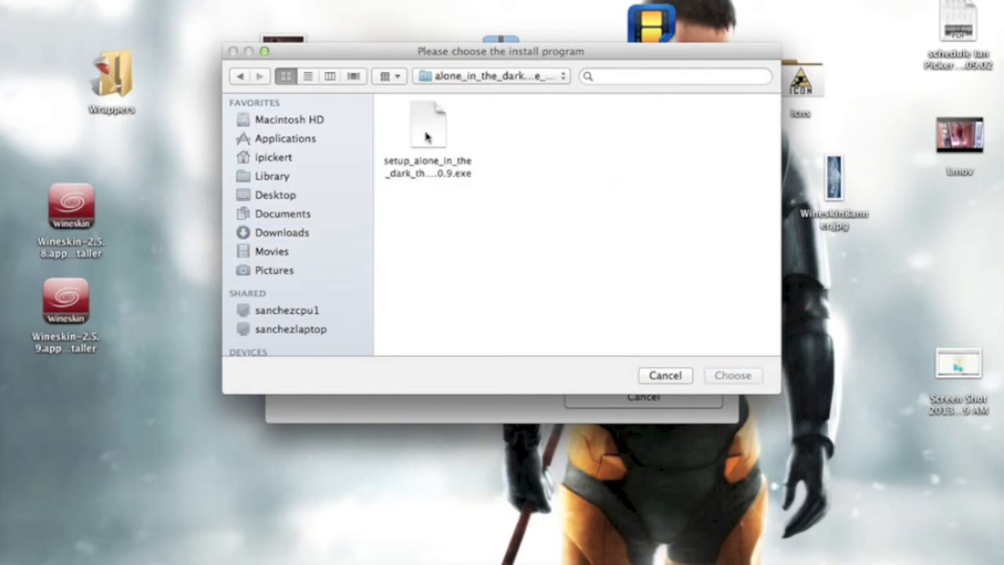
click(427, 126)
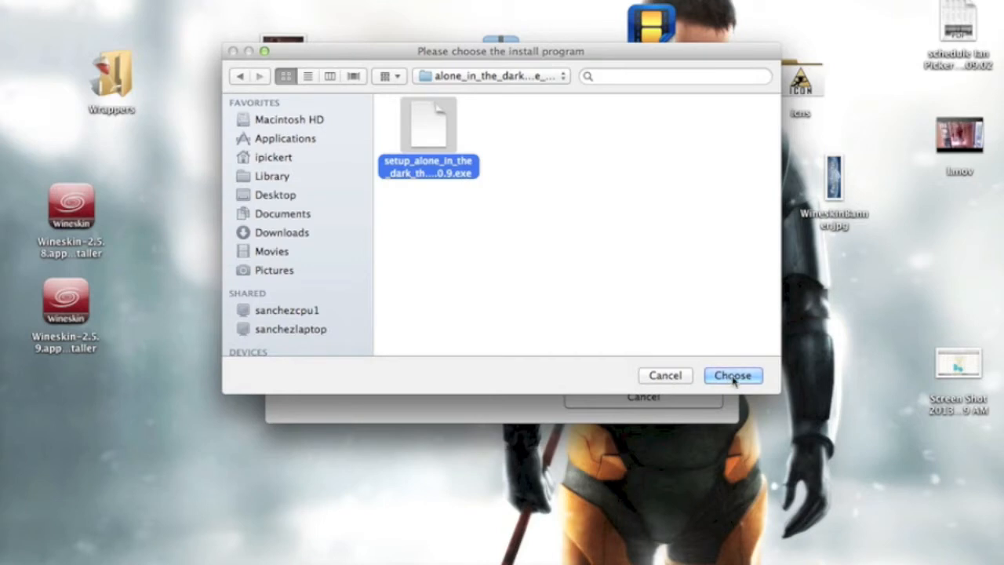
click(732, 375)
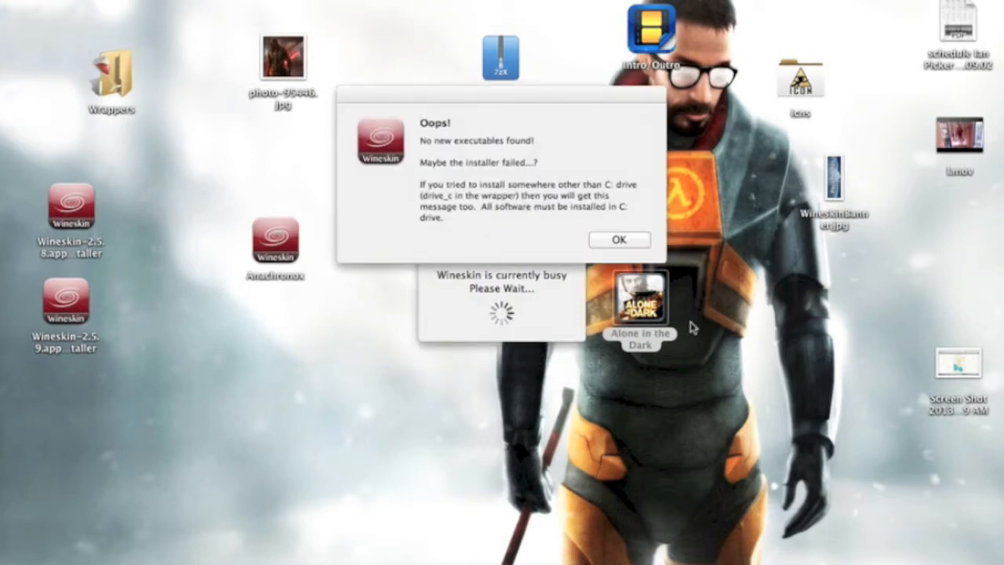
click(619, 239)
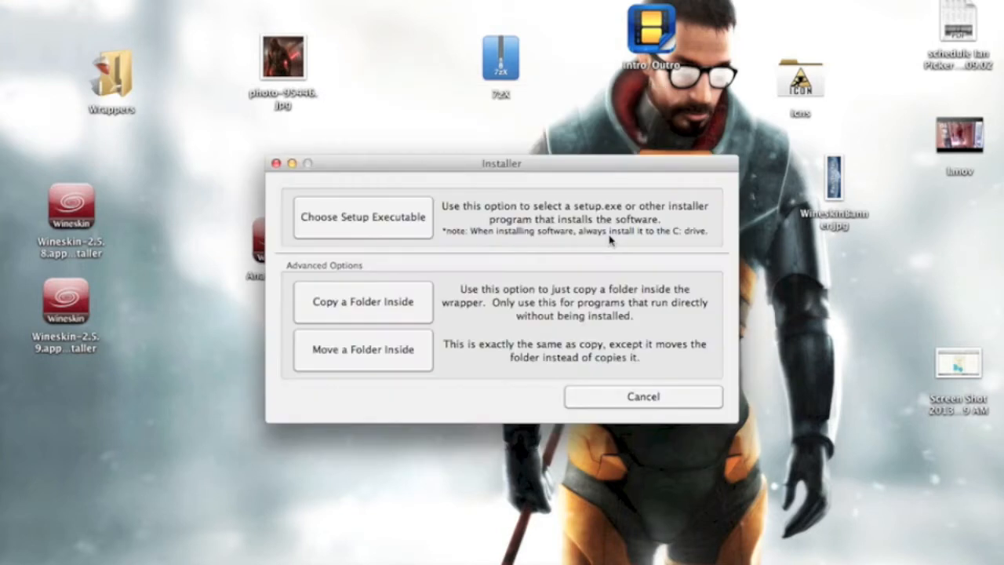
click(642, 396)
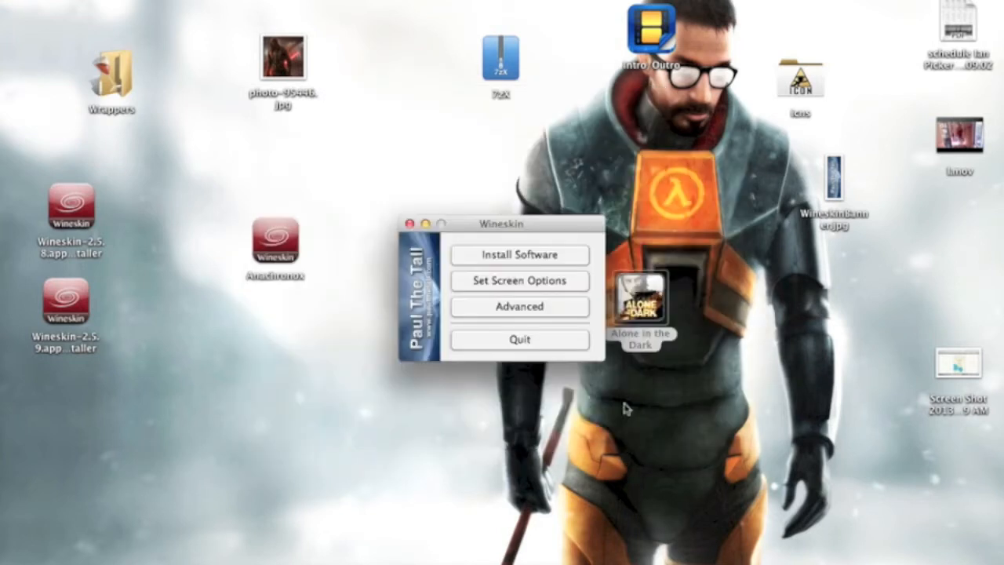
mouse_move(165, 94)
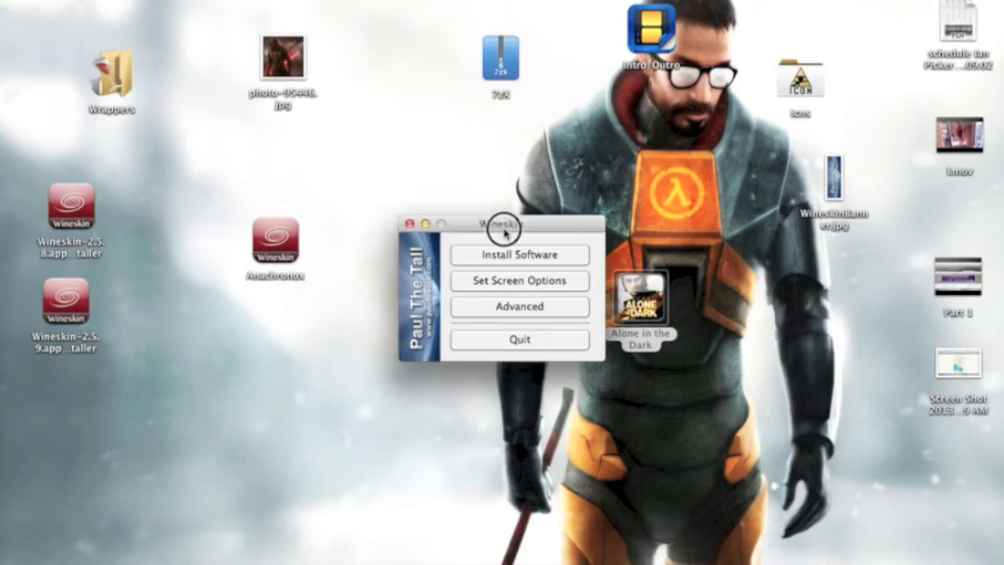
Rerun the setup executable from Downloads and bring the installer window forward.
click(517, 254)
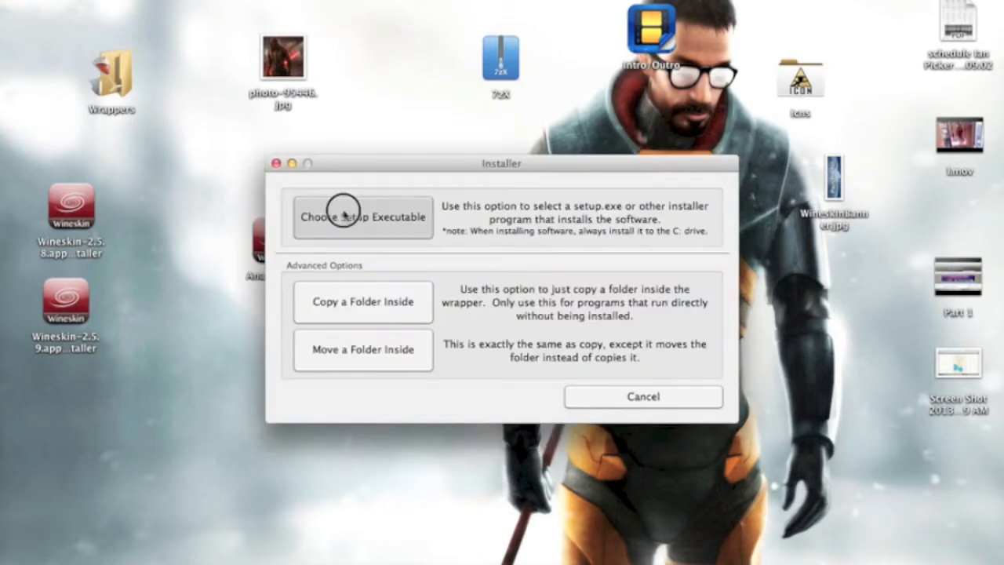
click(362, 217)
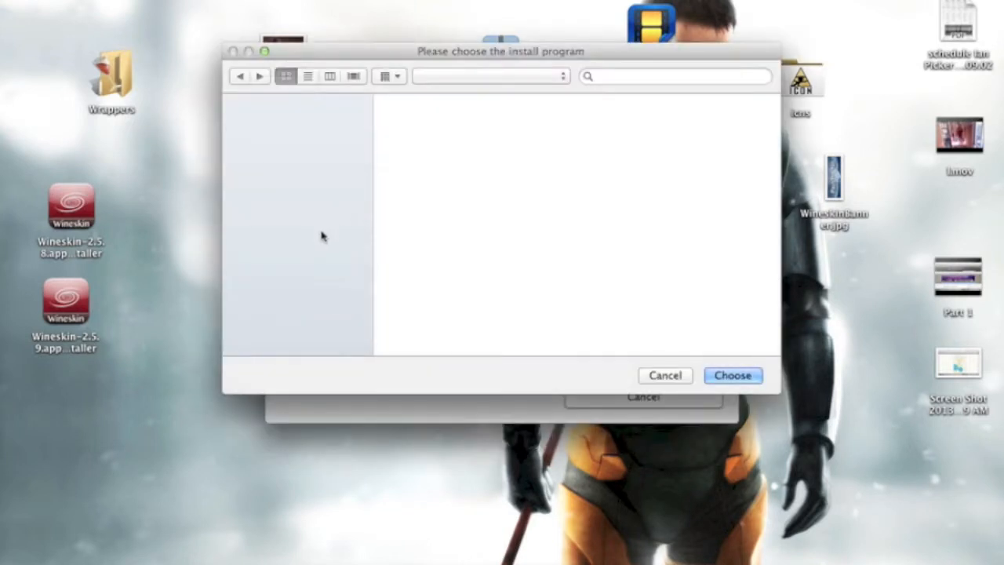
click(283, 233)
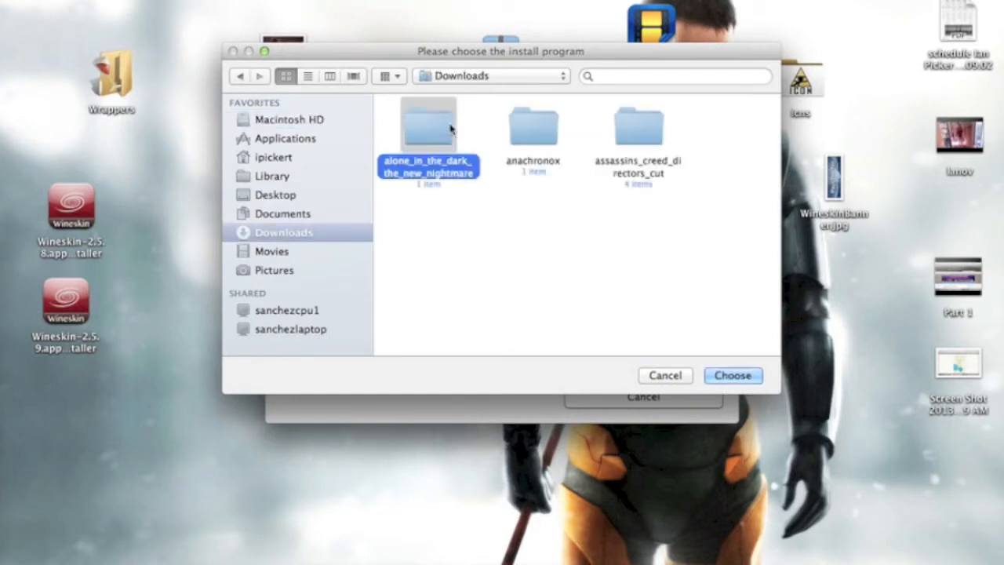
double_click(428, 125)
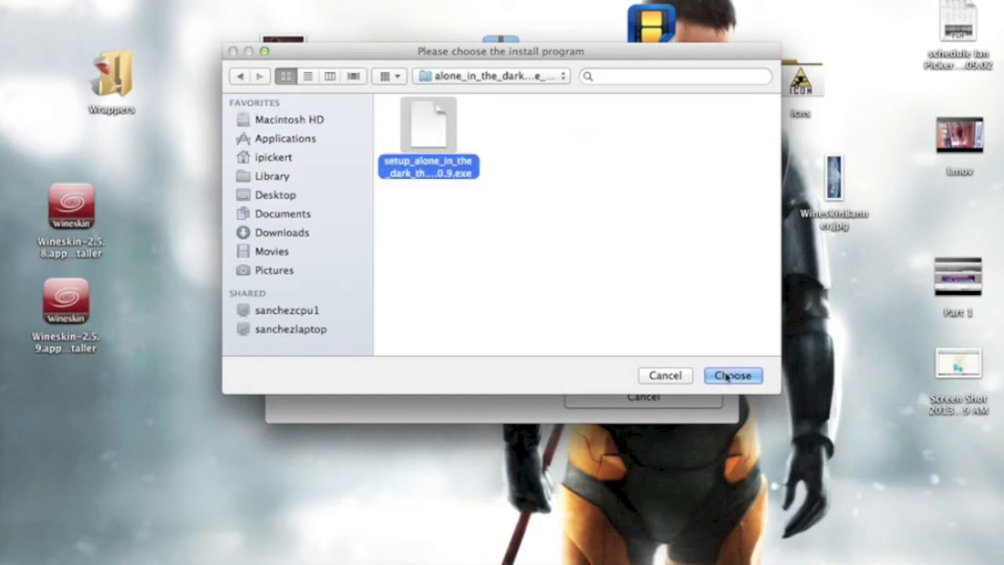
click(732, 375)
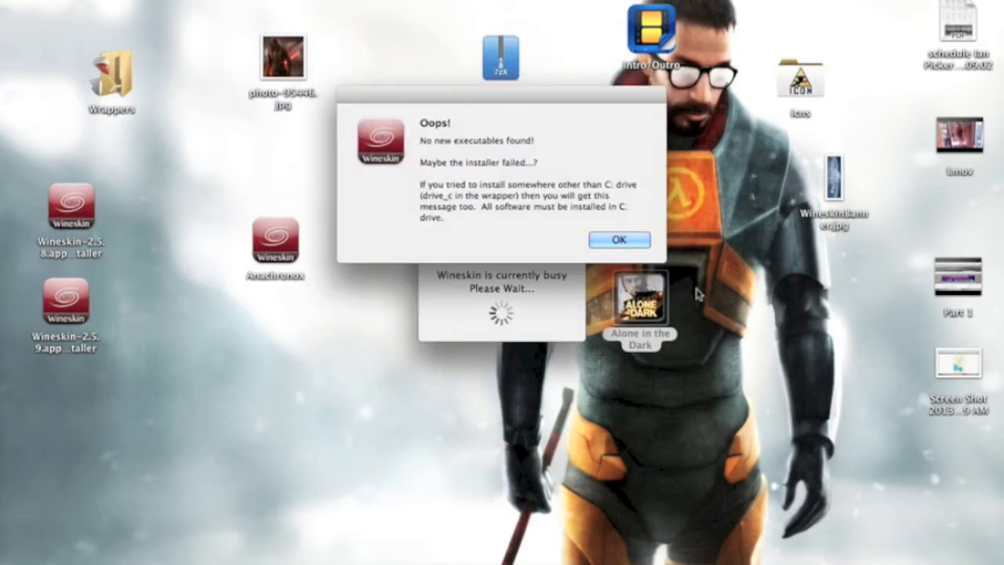
click(619, 239)
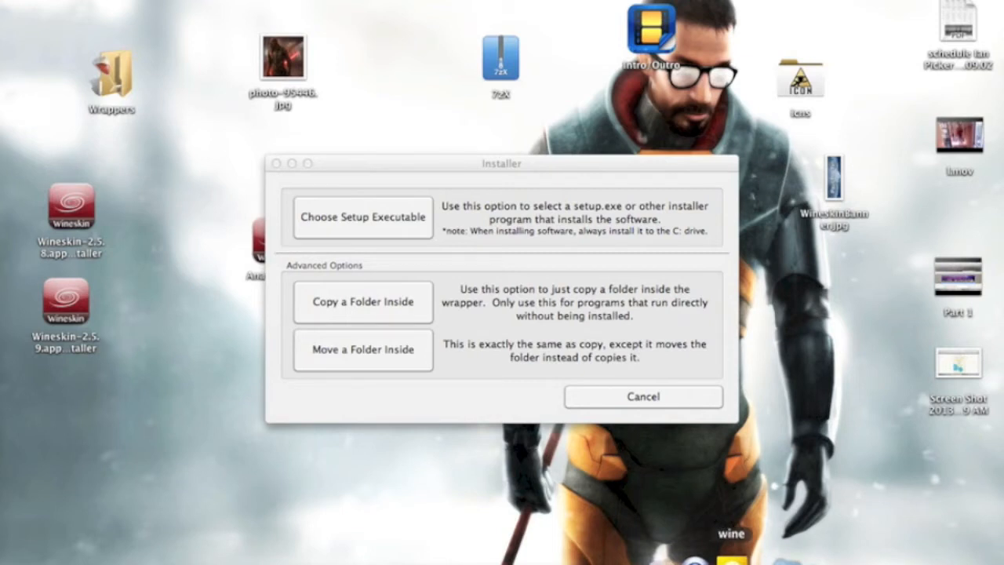
click(362, 217)
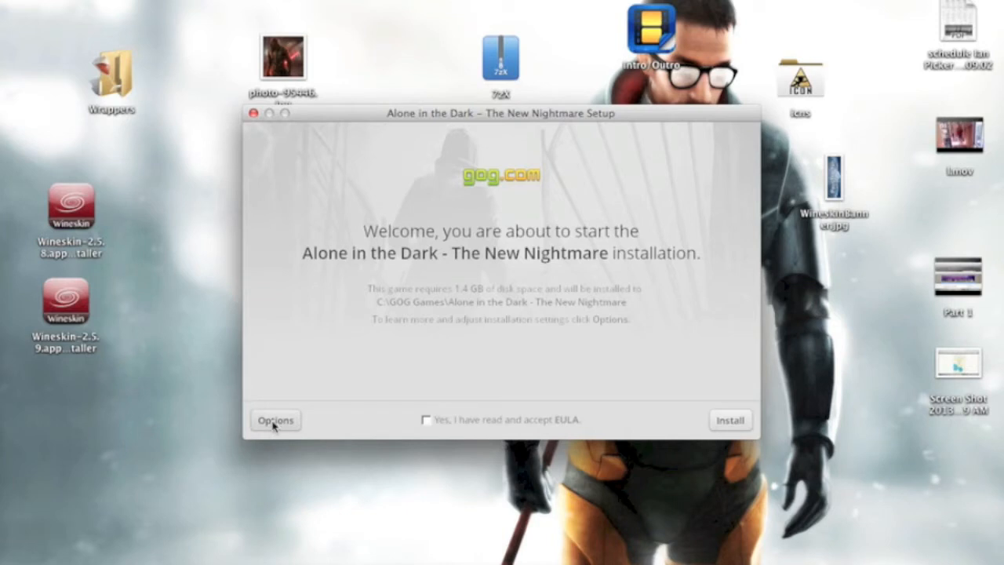
Install with desktop icons unchecked and the EULA accepted, then exit the installer.
click(275, 420)
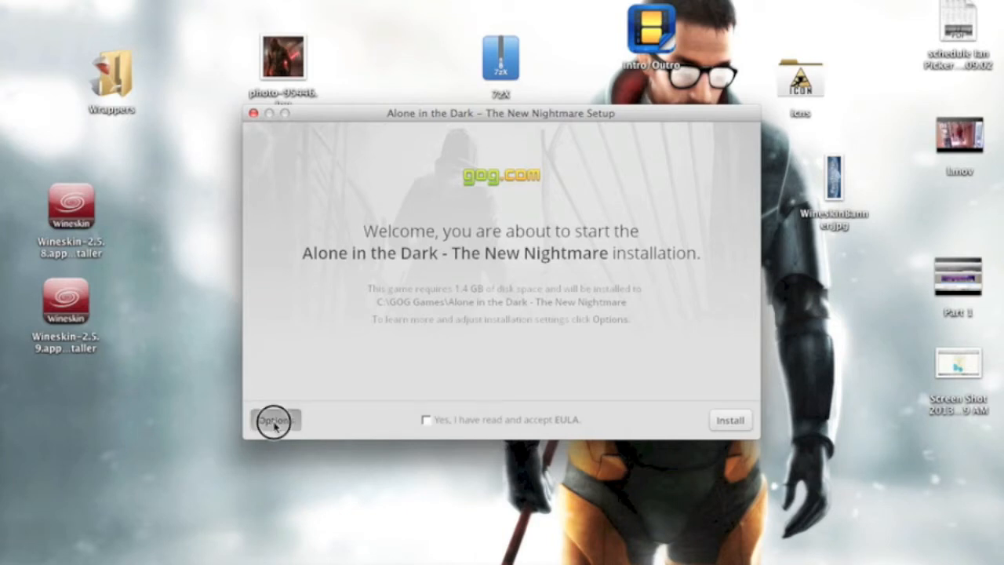
mouse_move(320, 339)
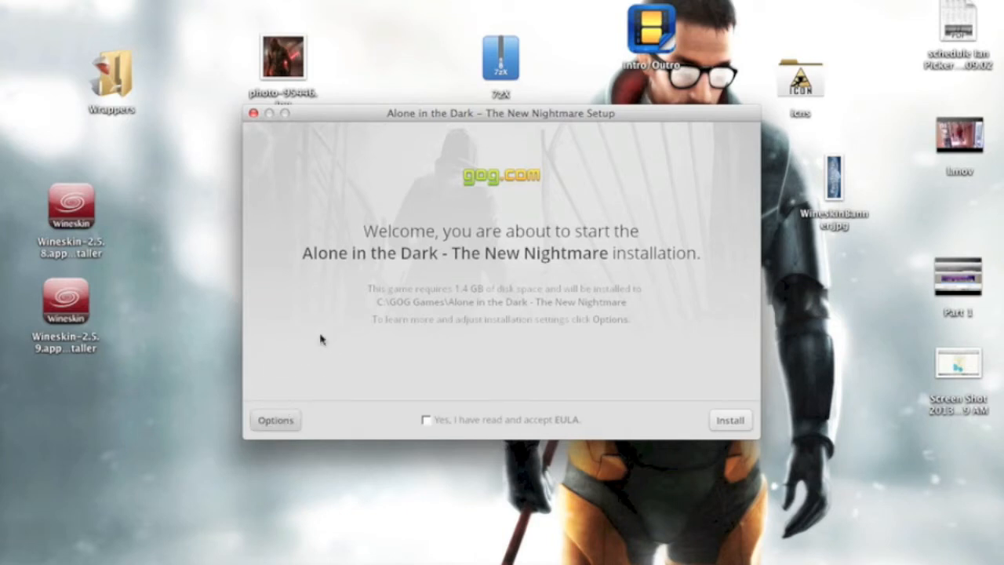
click(275, 420)
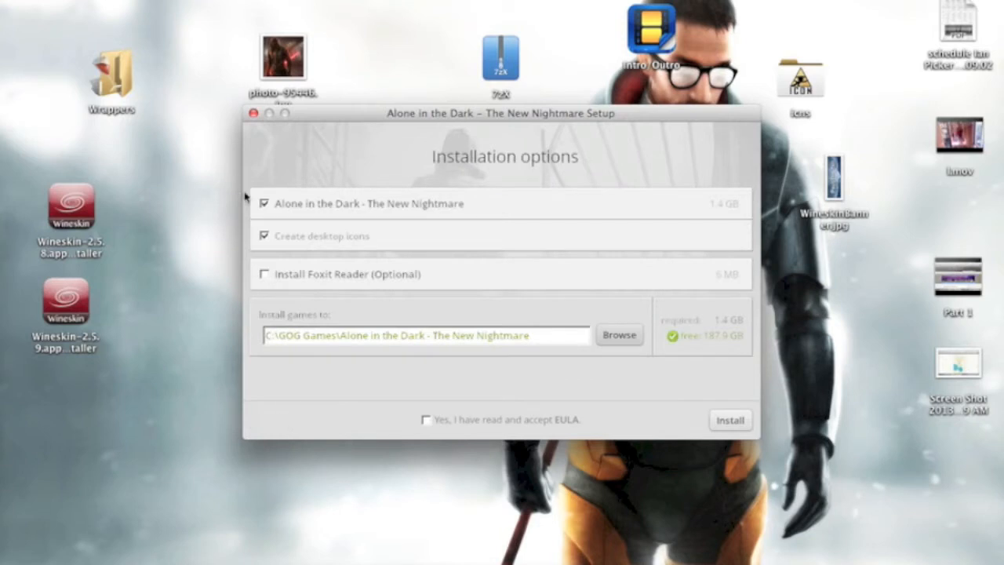
click(265, 235)
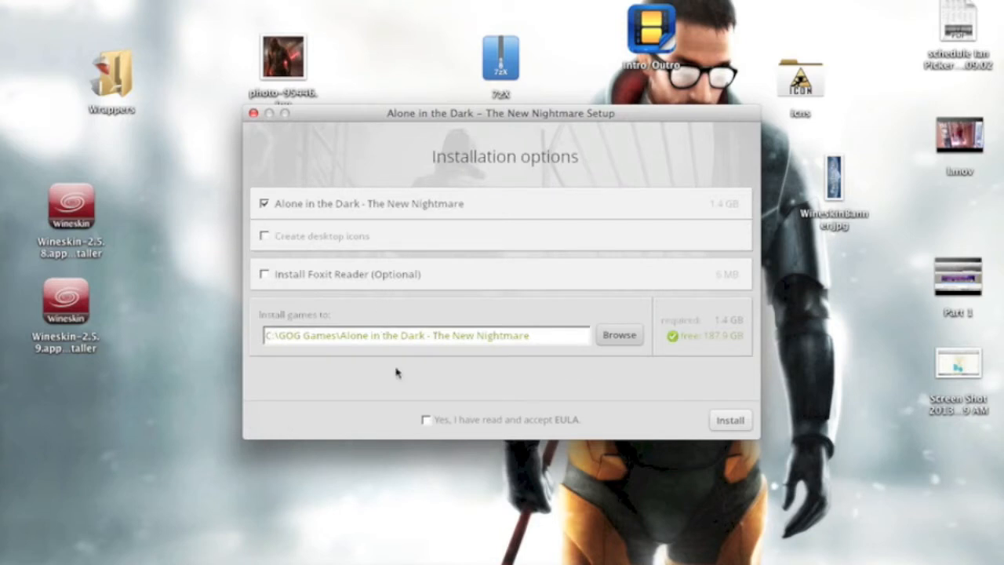
click(426, 418)
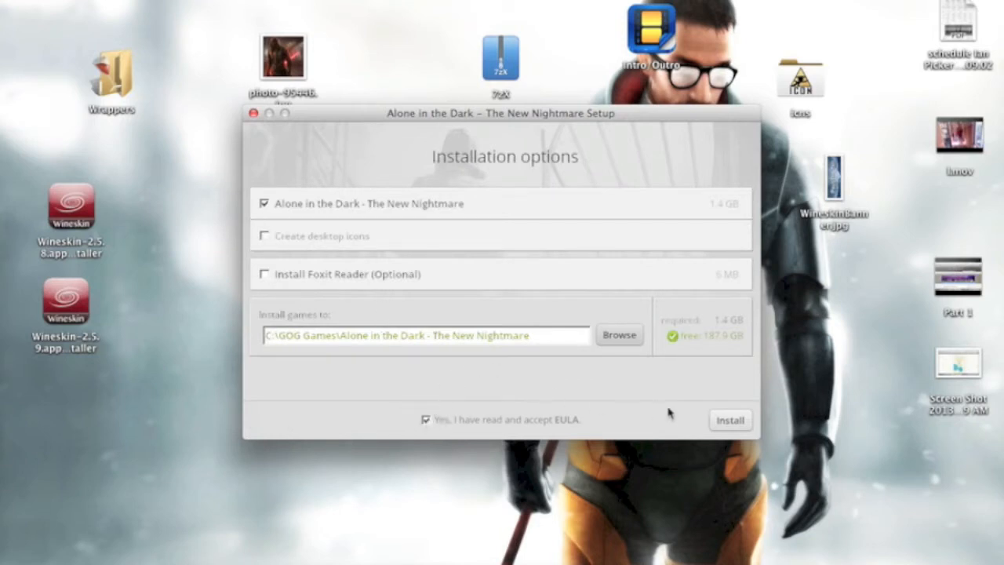
mouse_move(729, 419)
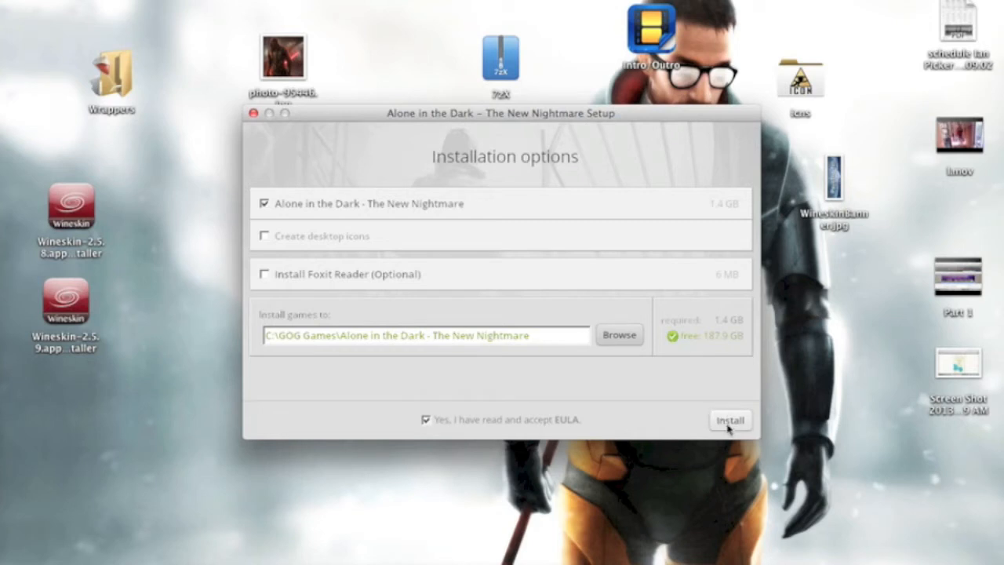
click(728, 420)
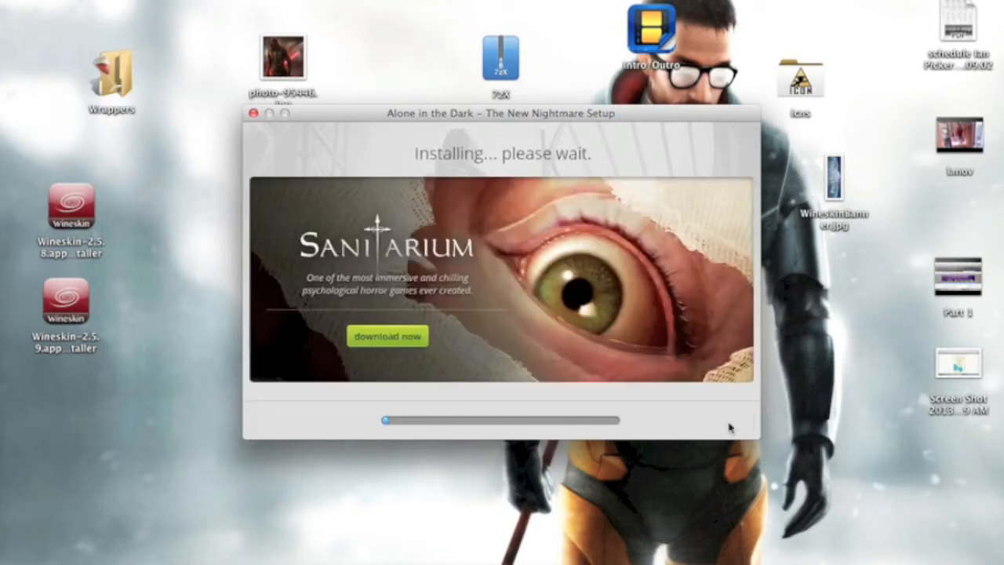
mouse_move(668, 388)
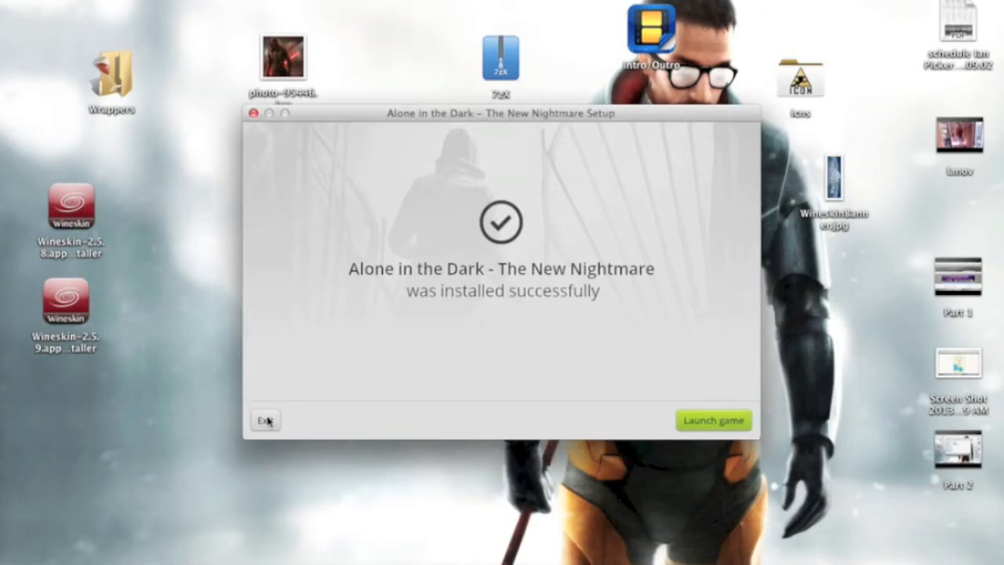
click(265, 420)
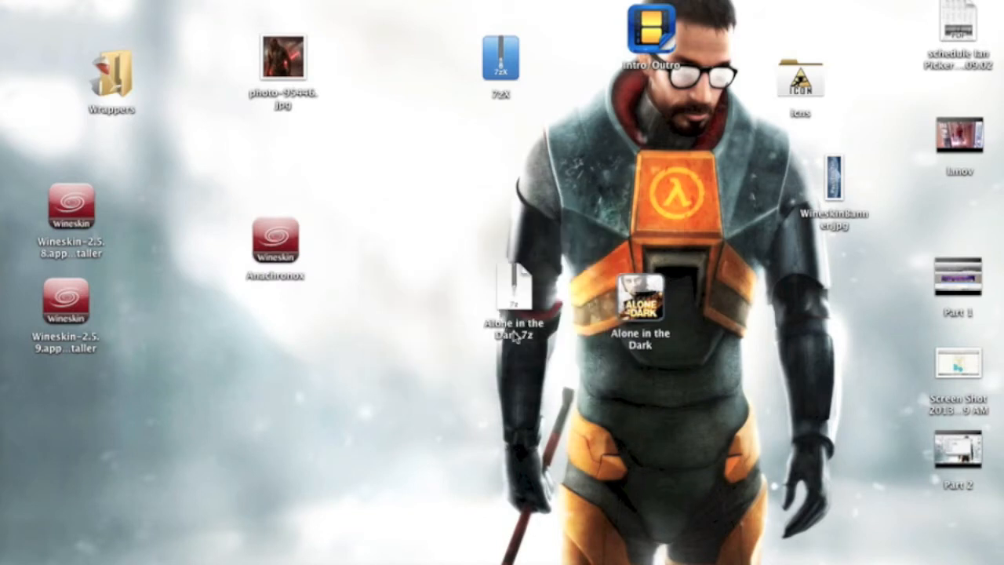
Set the wrapper's Windows EXE to alone4.exe from GOG Games > Alone in the Dark.
click(639, 294)
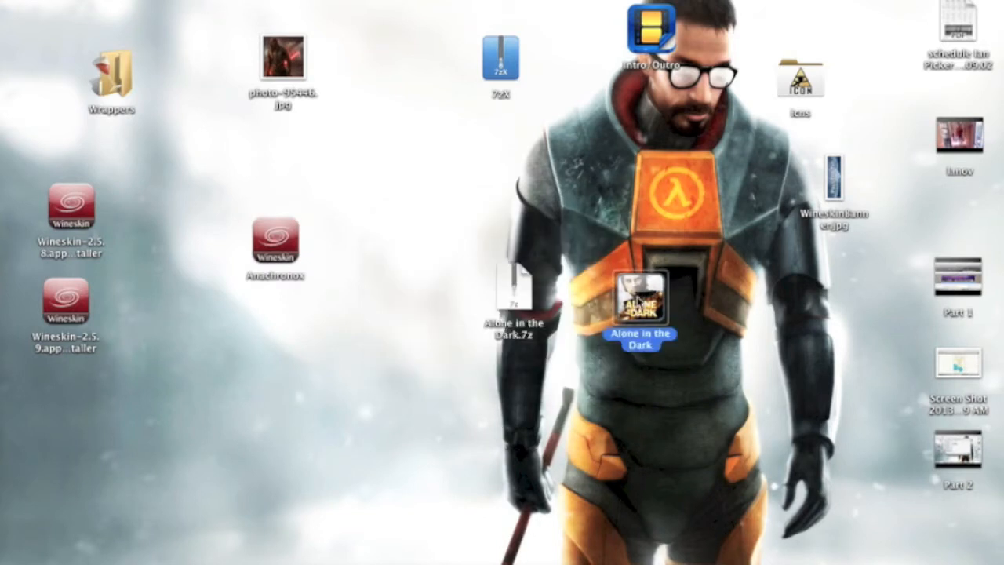
double_click(640, 298)
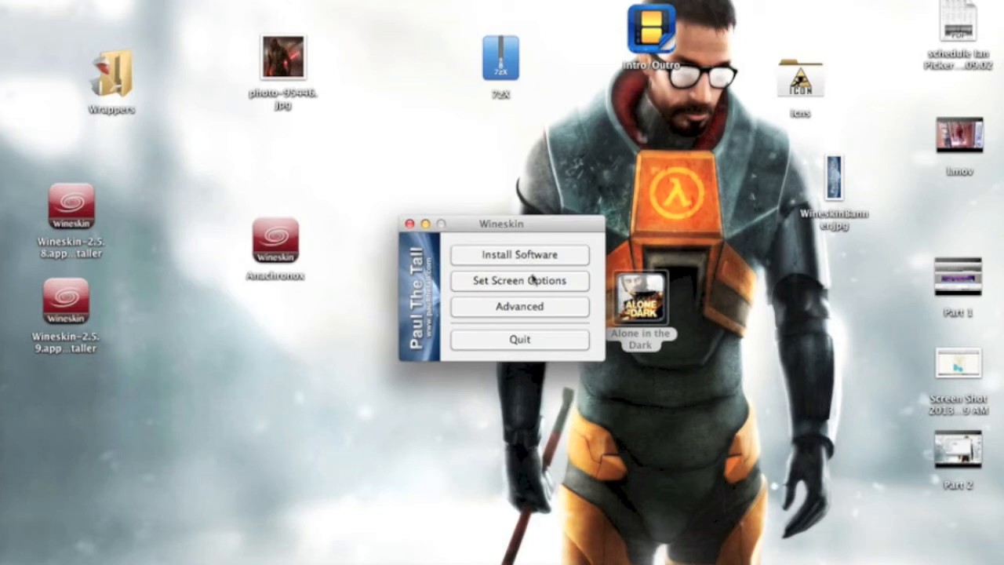
click(518, 306)
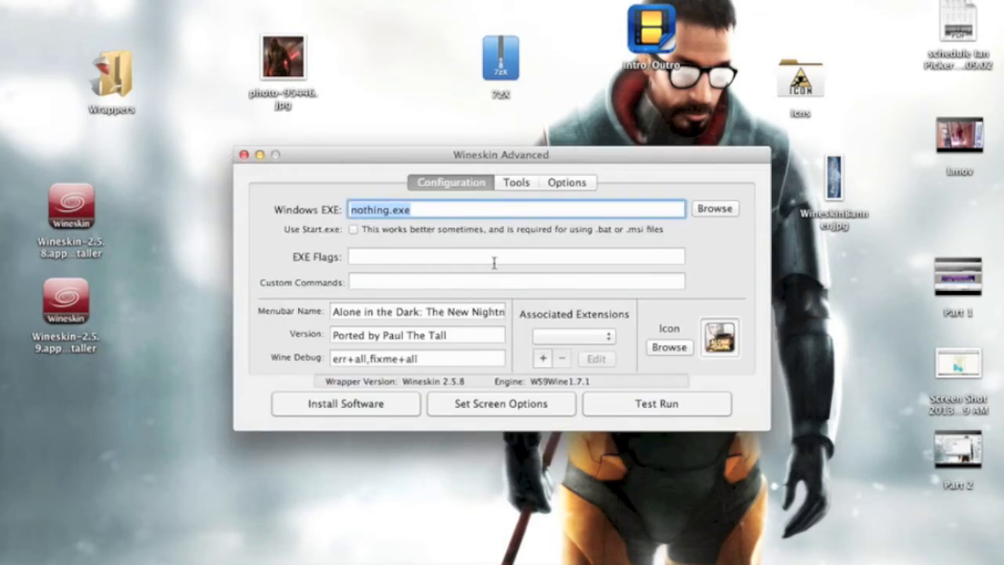
mouse_move(522, 247)
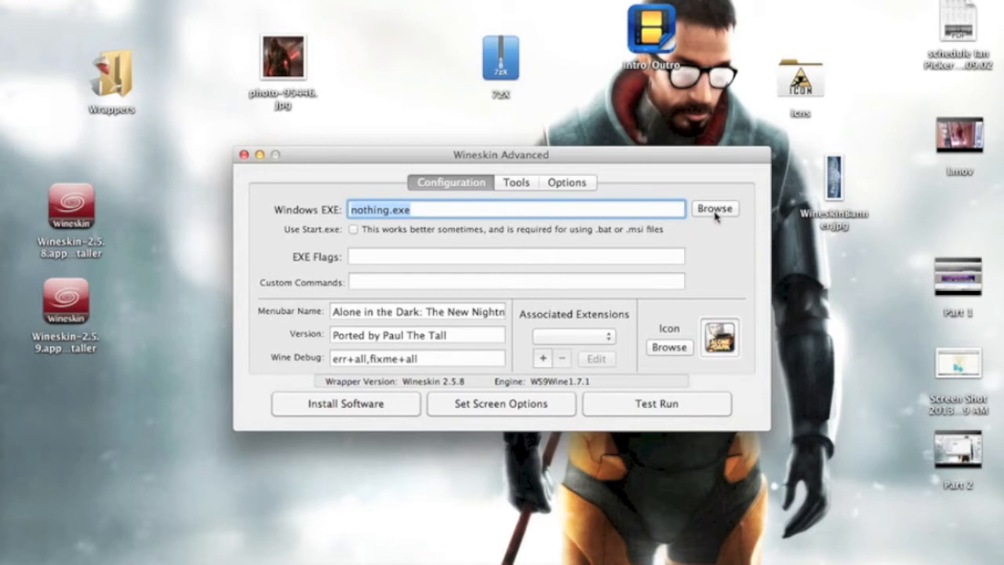
click(714, 209)
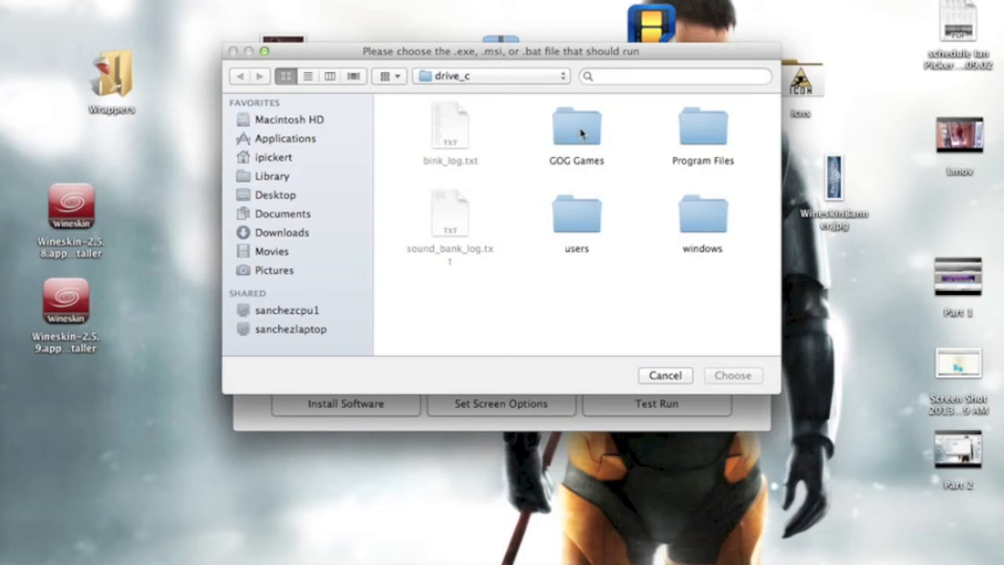
double_click(577, 125)
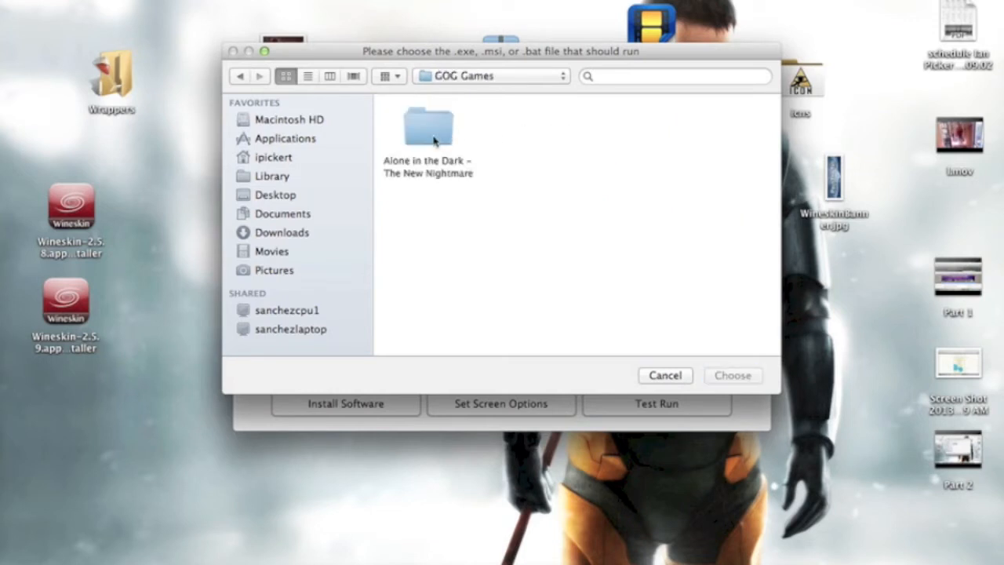
double_click(427, 125)
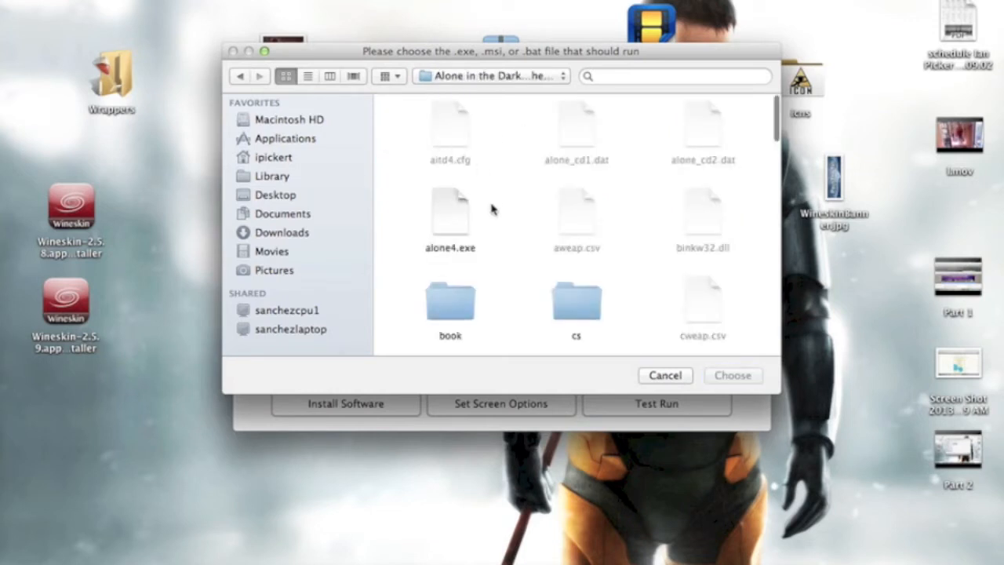
scroll(down, 3)
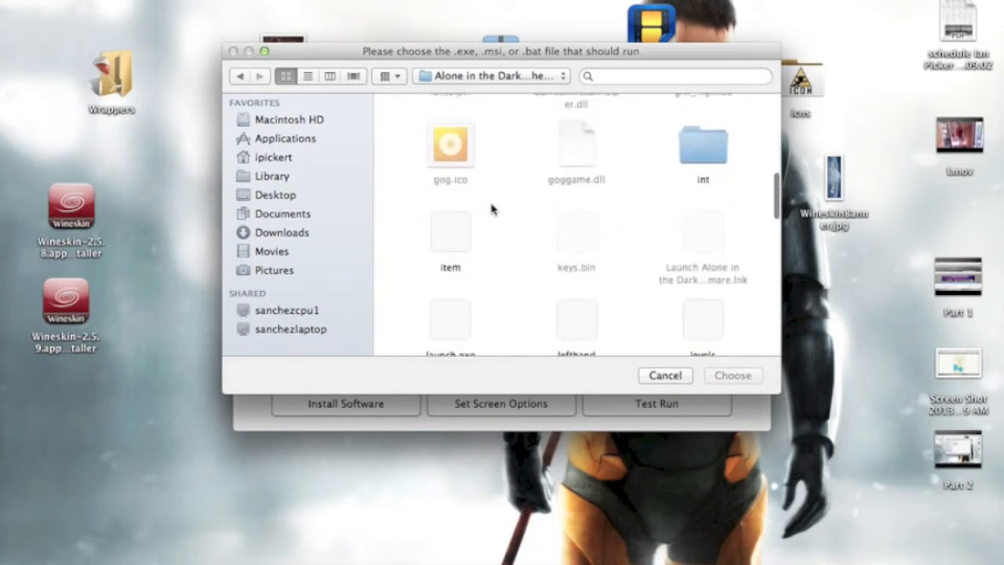
scroll(down, 3)
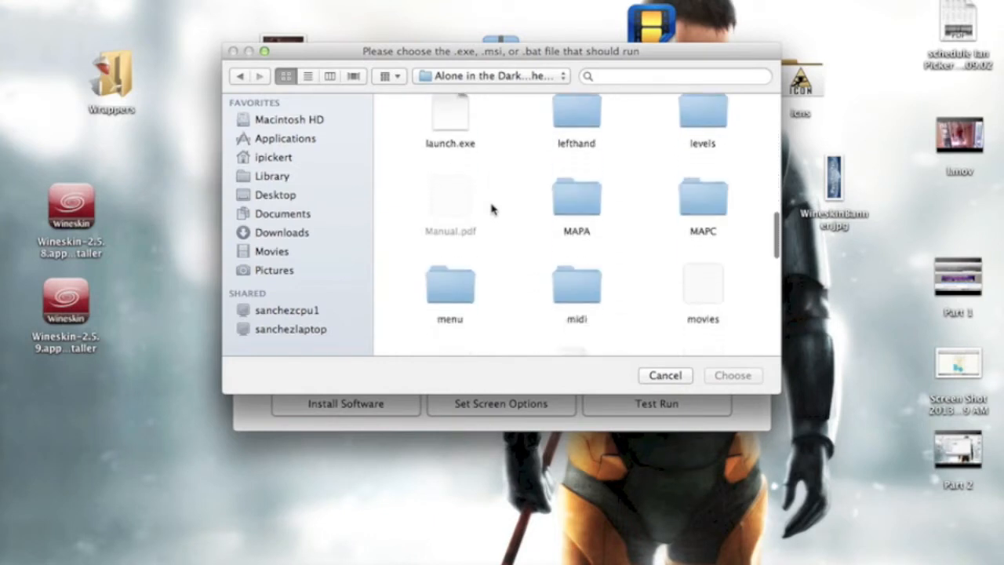
scroll(down, 3)
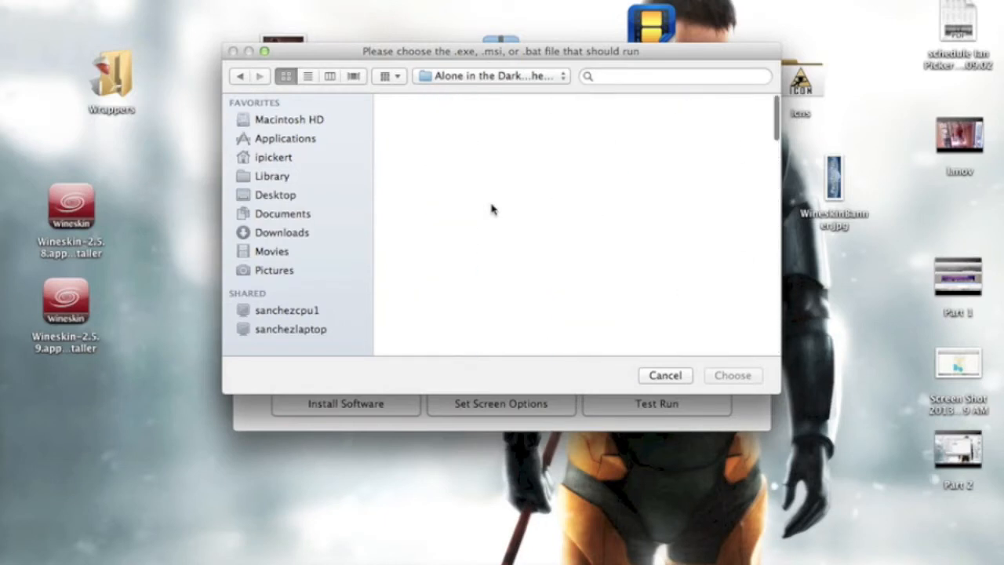
click(449, 212)
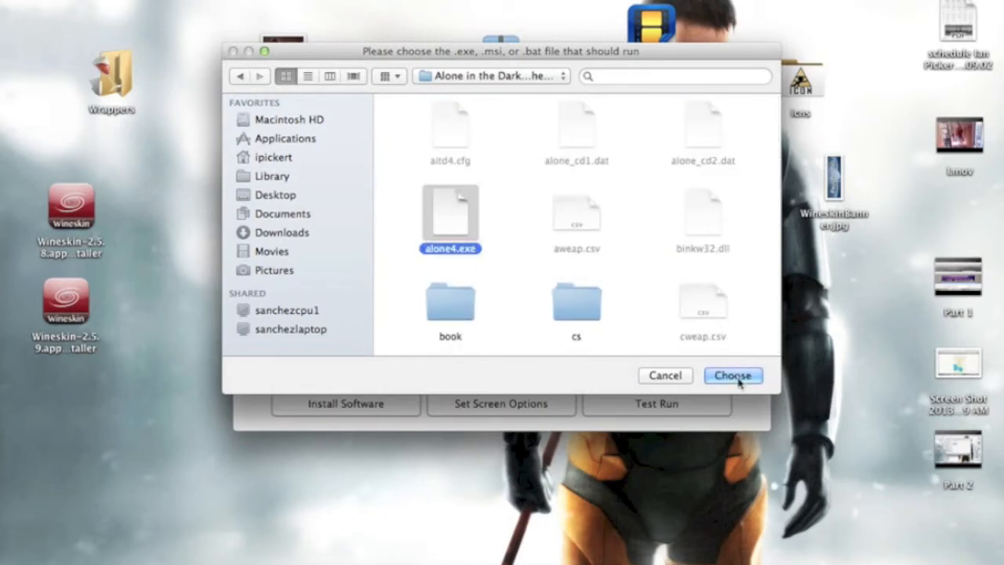
click(732, 375)
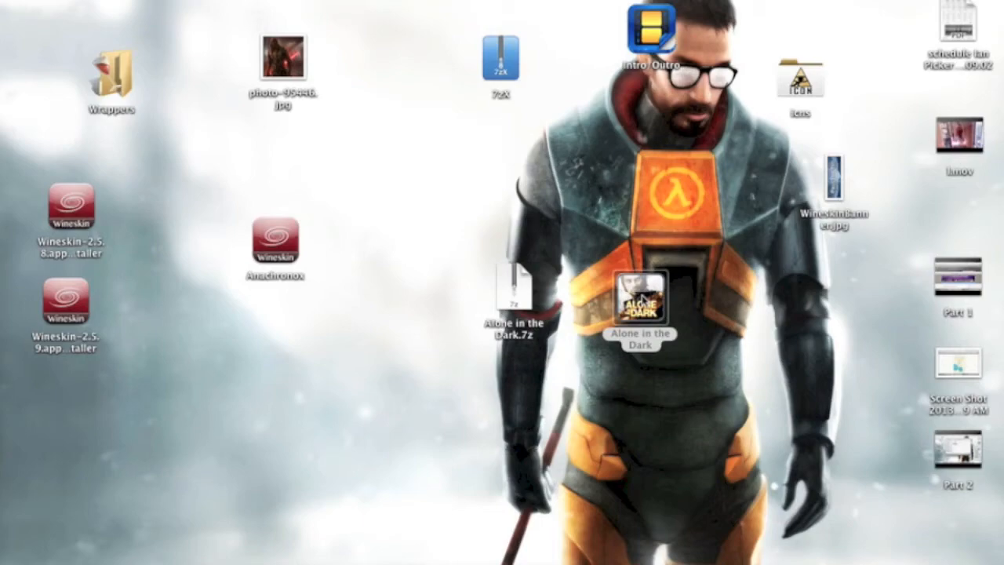
Launch the wrapper, try Load Saved Game, and dismiss 'No savegames were found'.
double_click(641, 299)
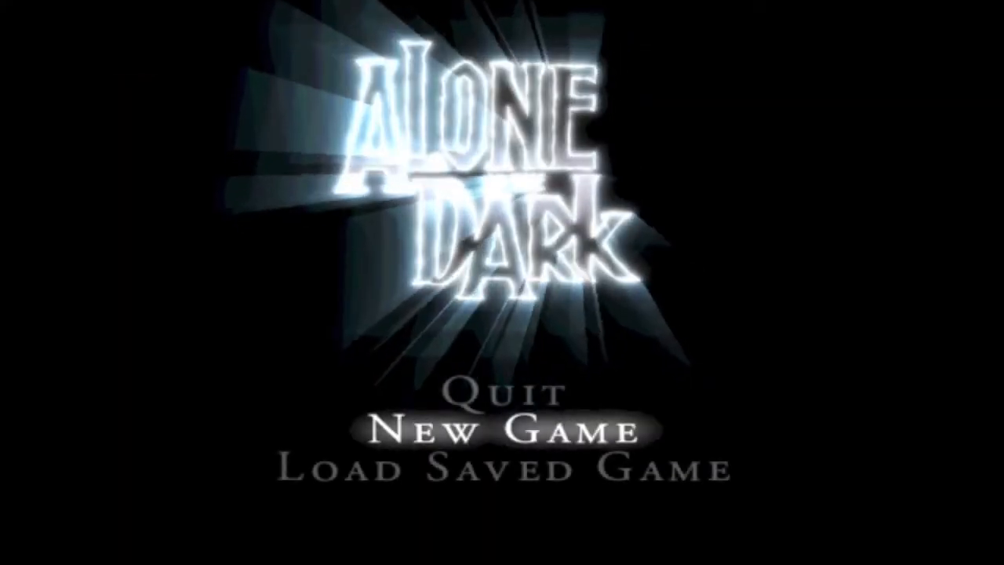
click(502, 469)
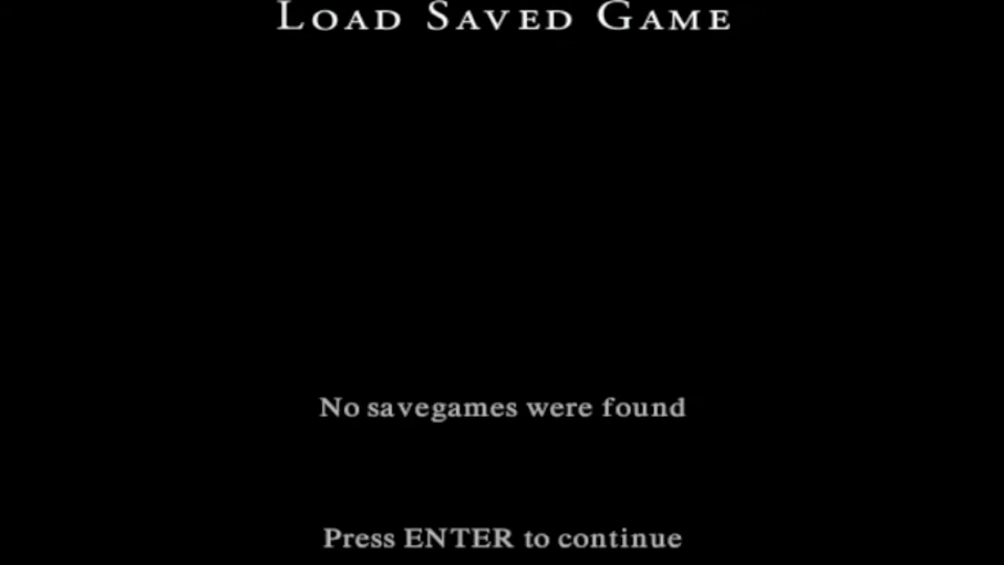
key(enter)
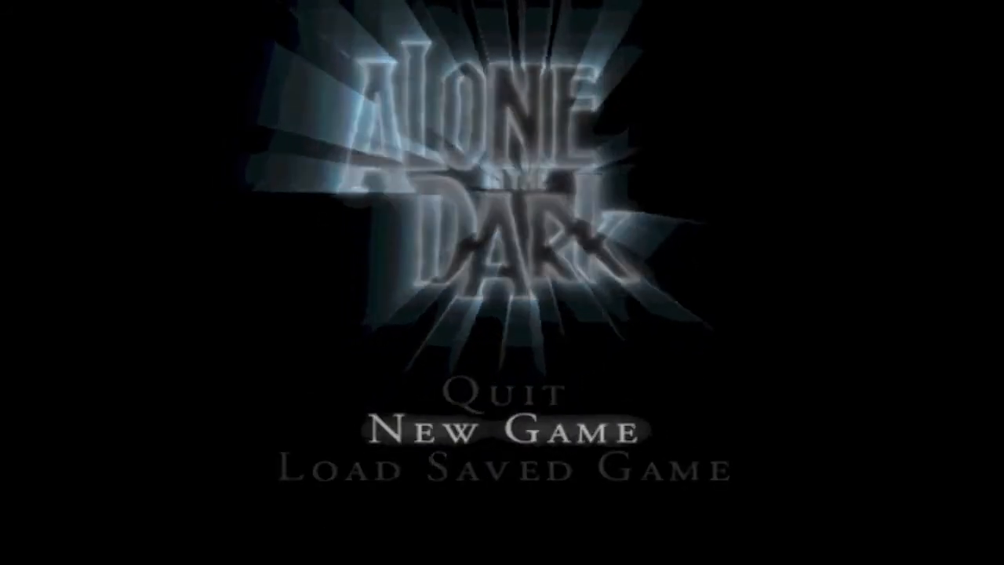
Start a New Game from the title menu and play until the quit prompt.
click(502, 430)
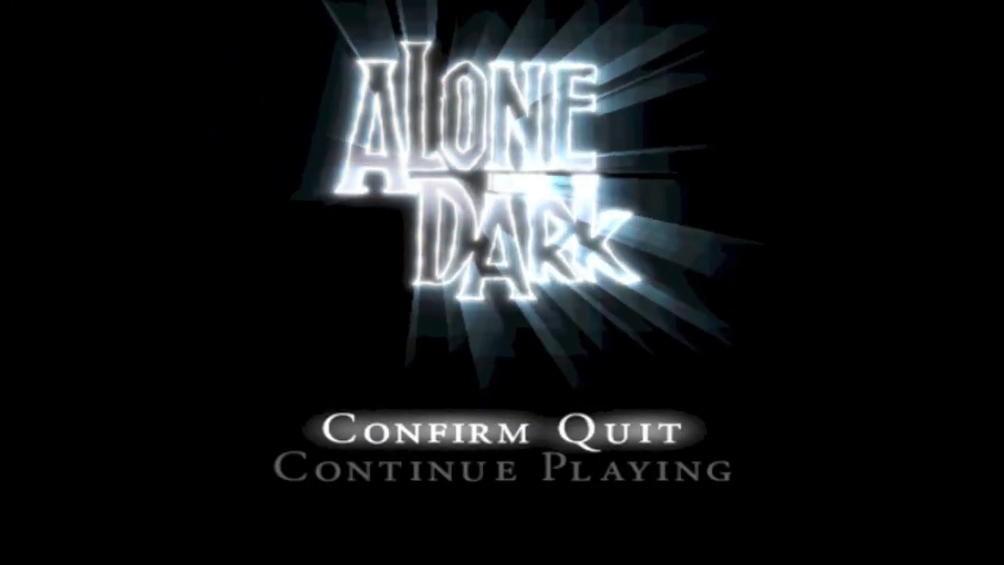
Choose Confirm Quit to exit the game.
click(502, 430)
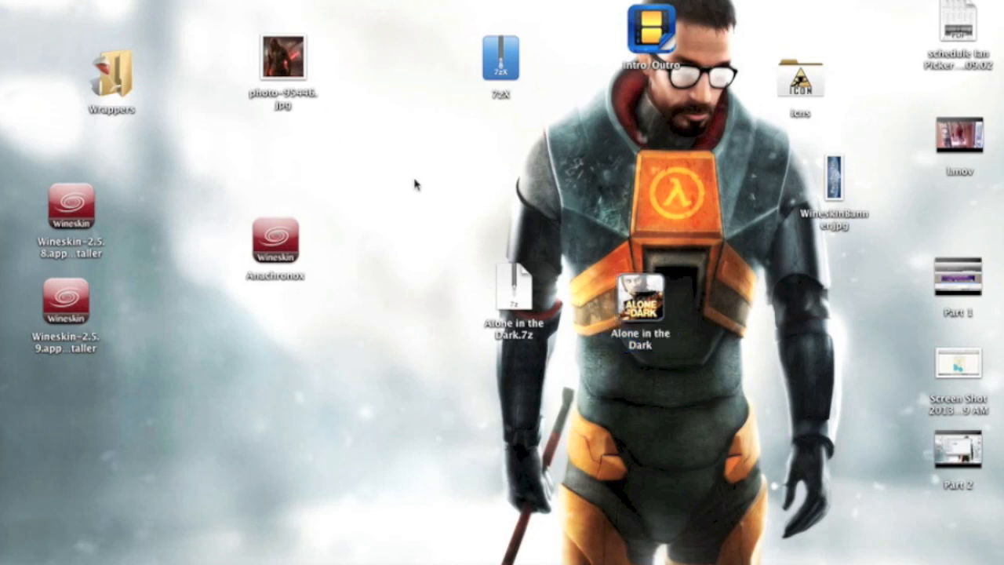
mouse_move(331, 141)
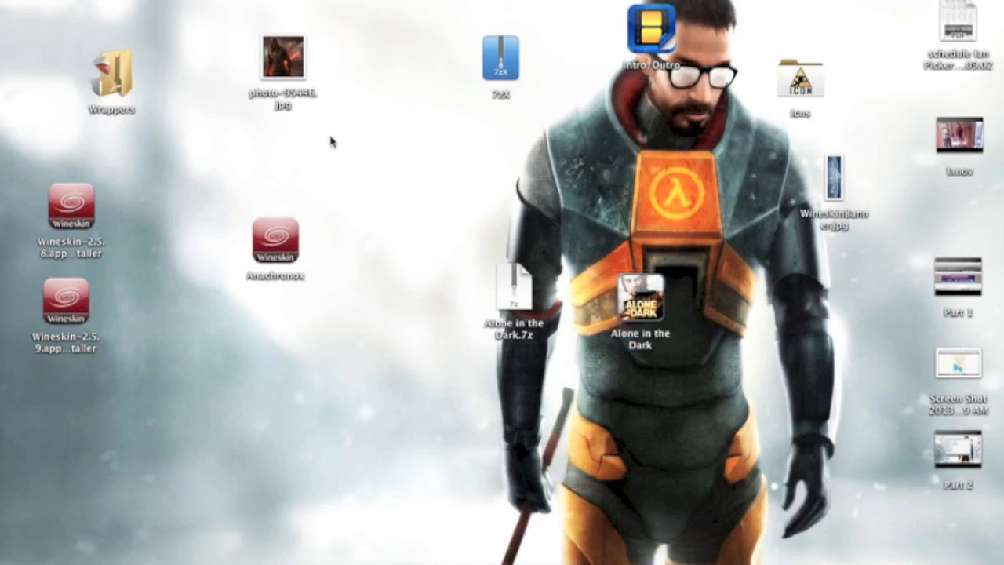